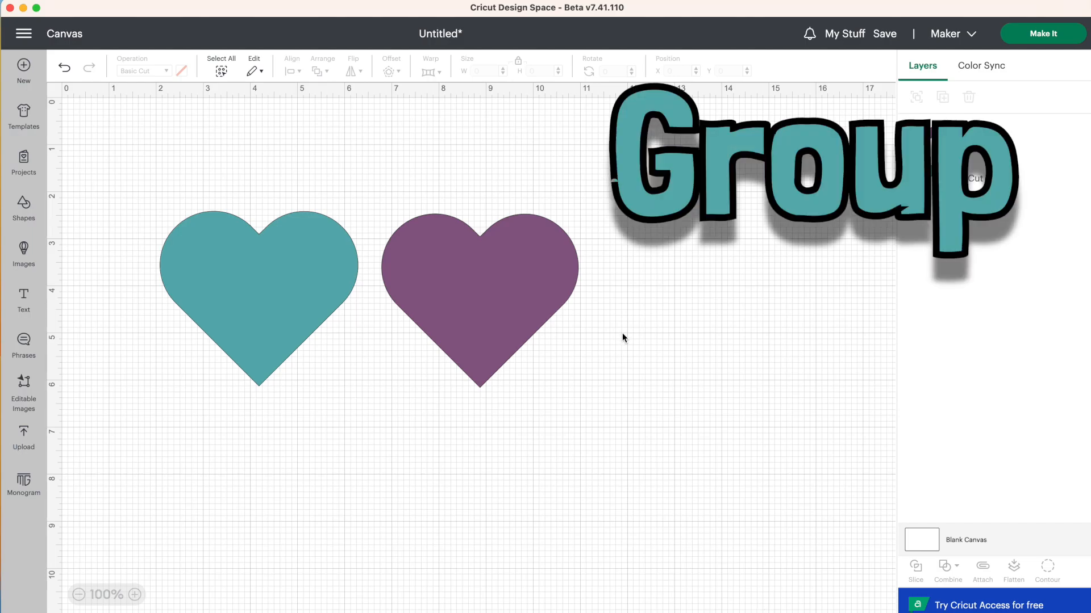
- Group the teal and purple hearts and shift the group slightly left on the canvas
click(480, 299)
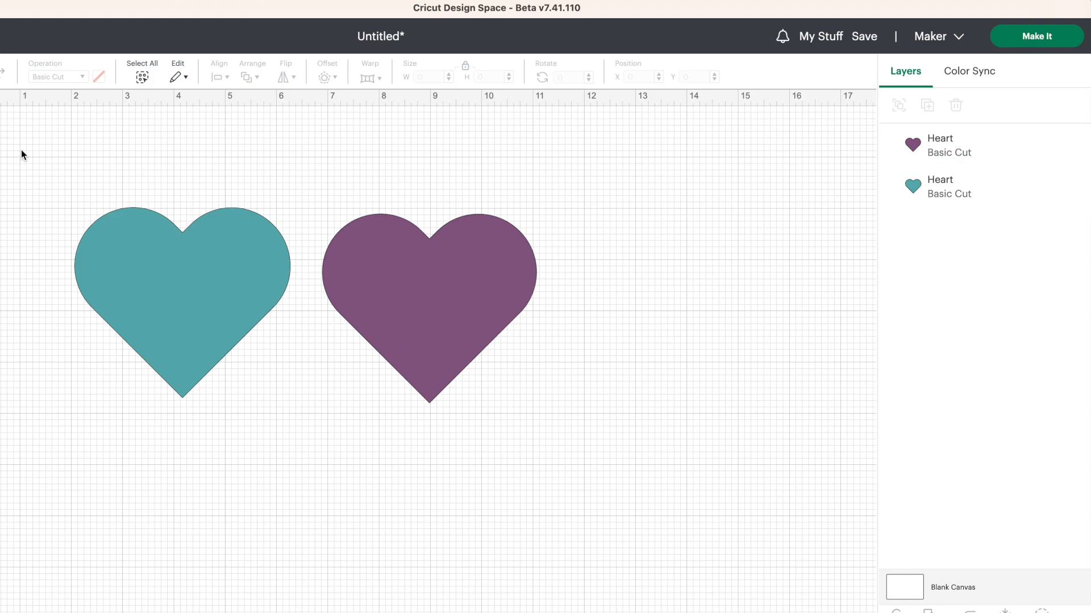
click(142, 71)
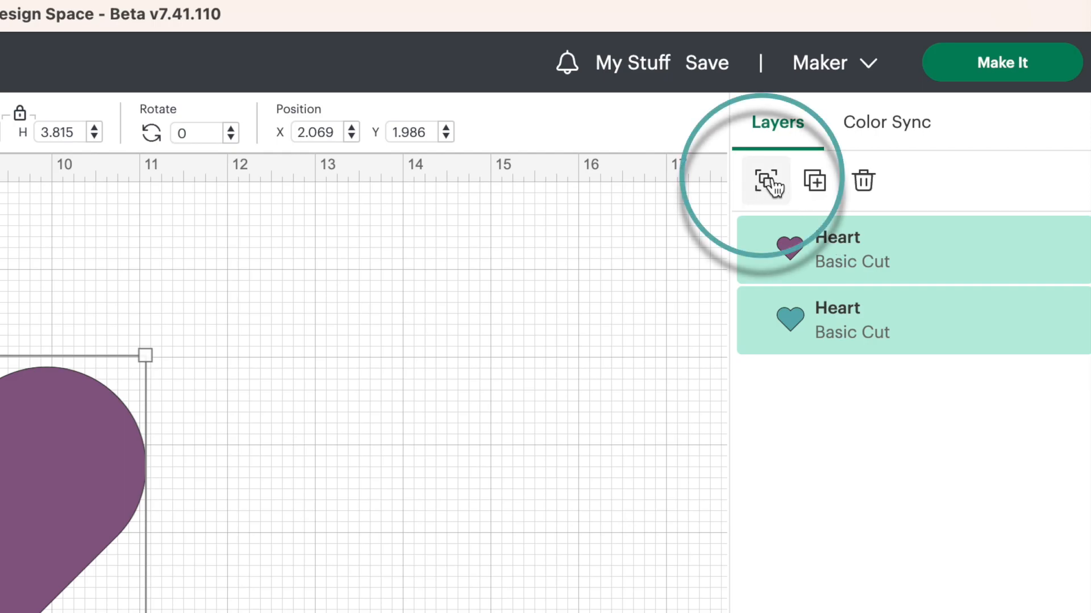
click(764, 182)
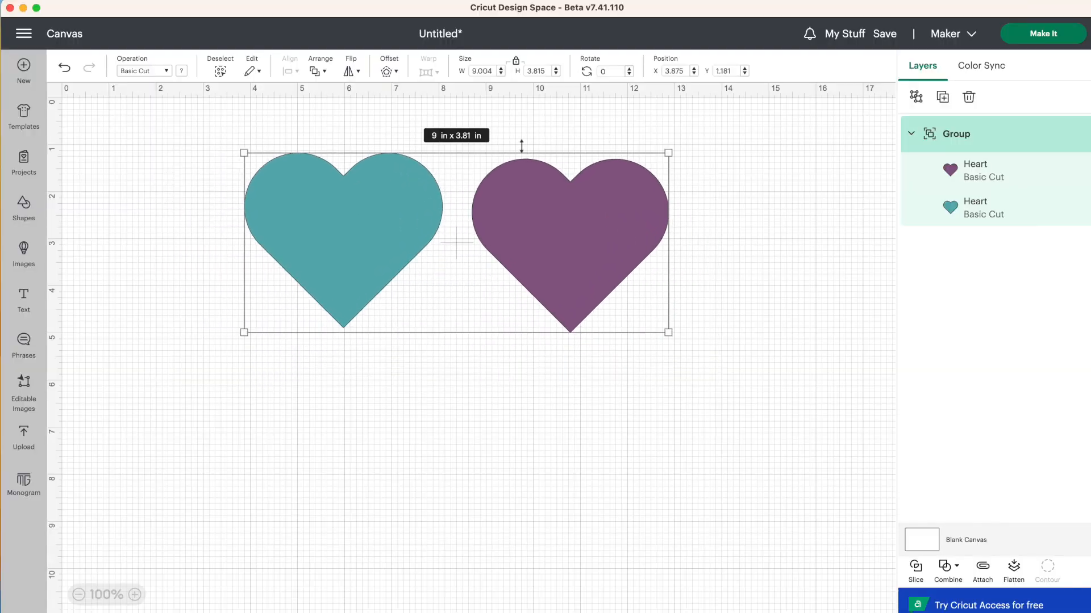
mouse_move(390, 203)
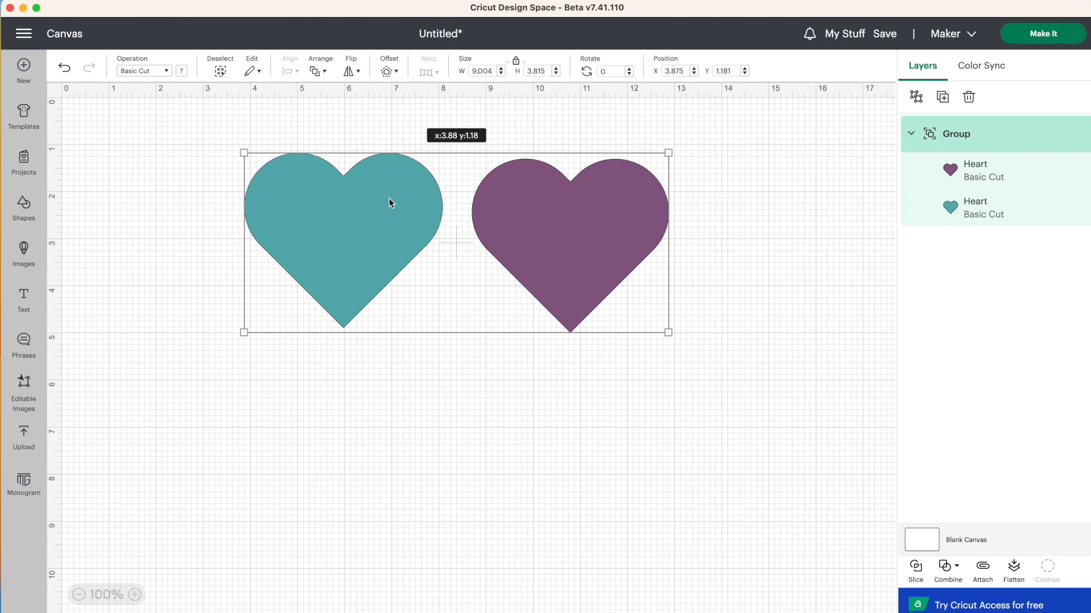
drag(389, 202, 292, 202)
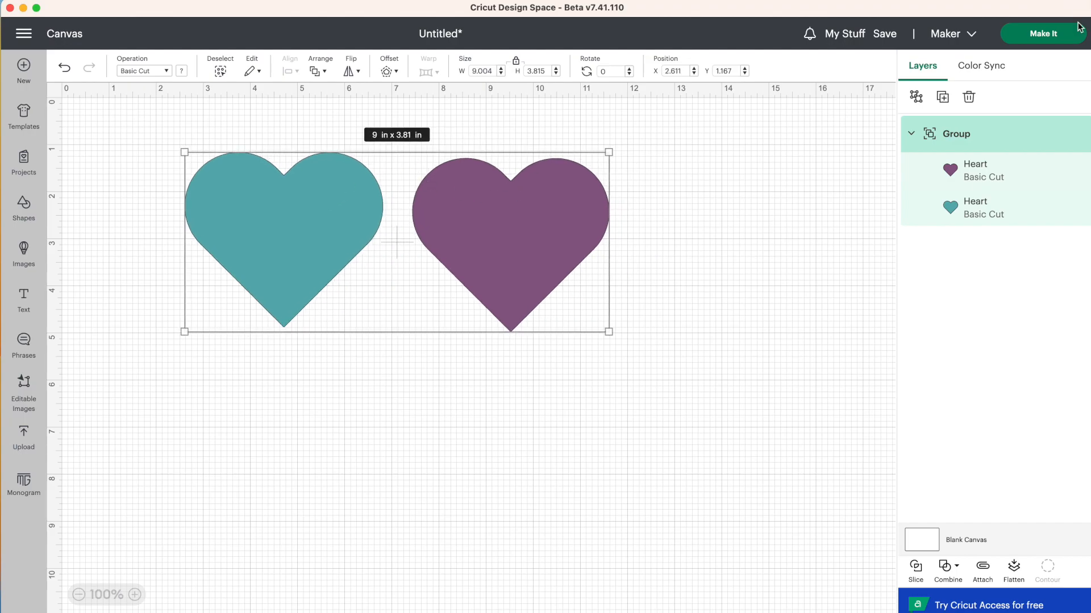
click(1042, 33)
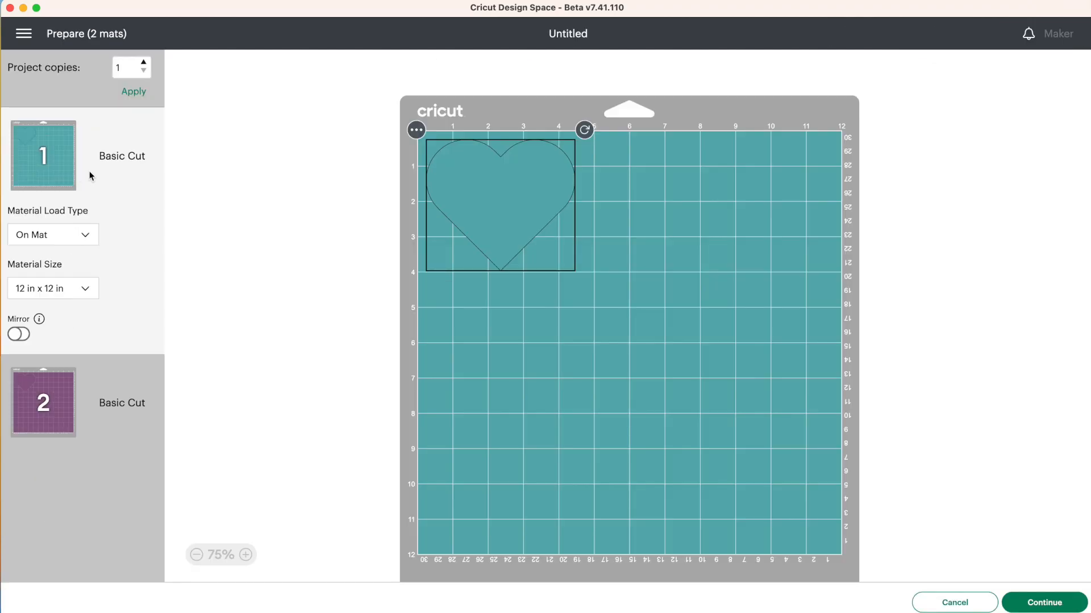
mouse_move(67, 443)
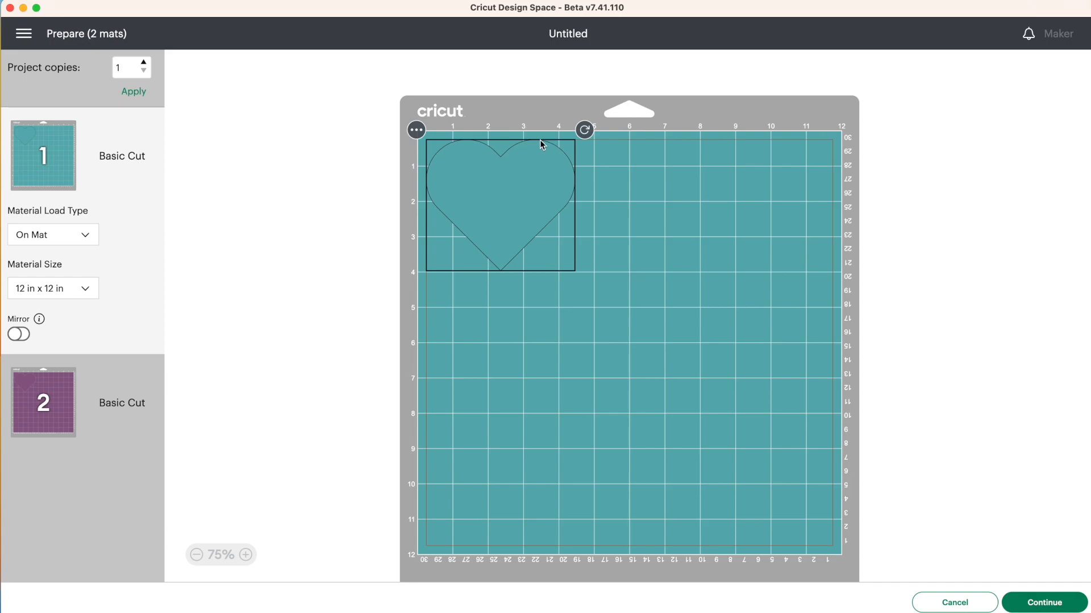
mouse_move(681, 262)
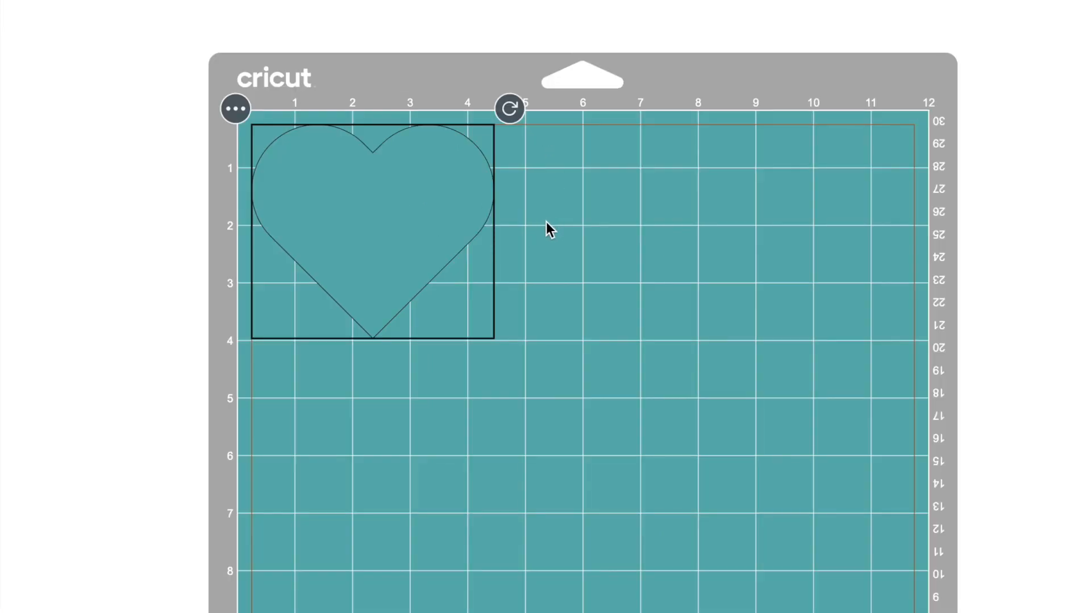
mouse_move(639, 194)
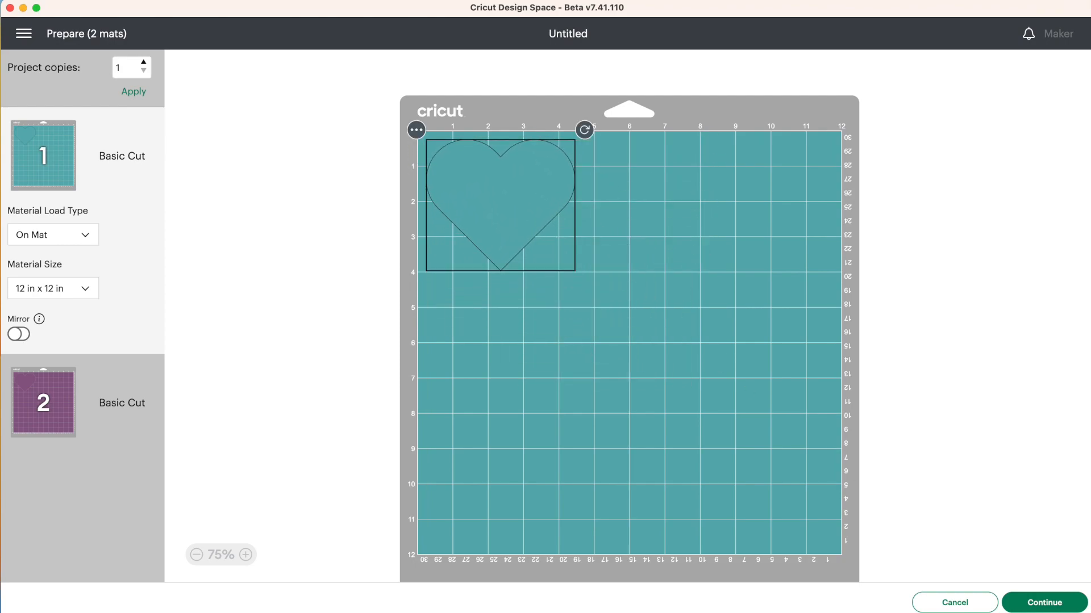
click(953, 602)
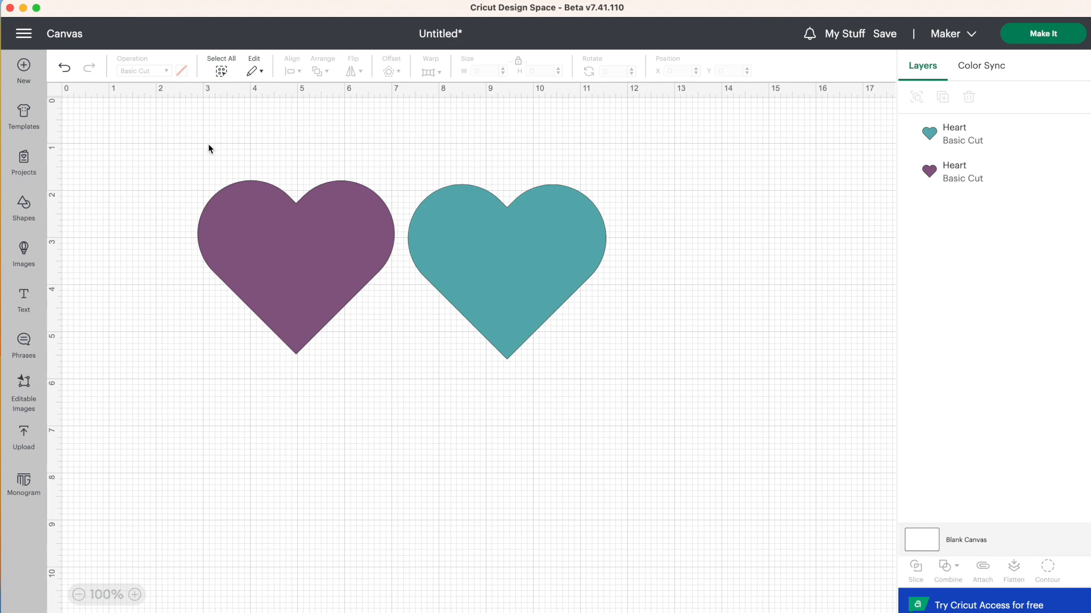
- Select both hearts so they can be attached into one purple set
click(221, 64)
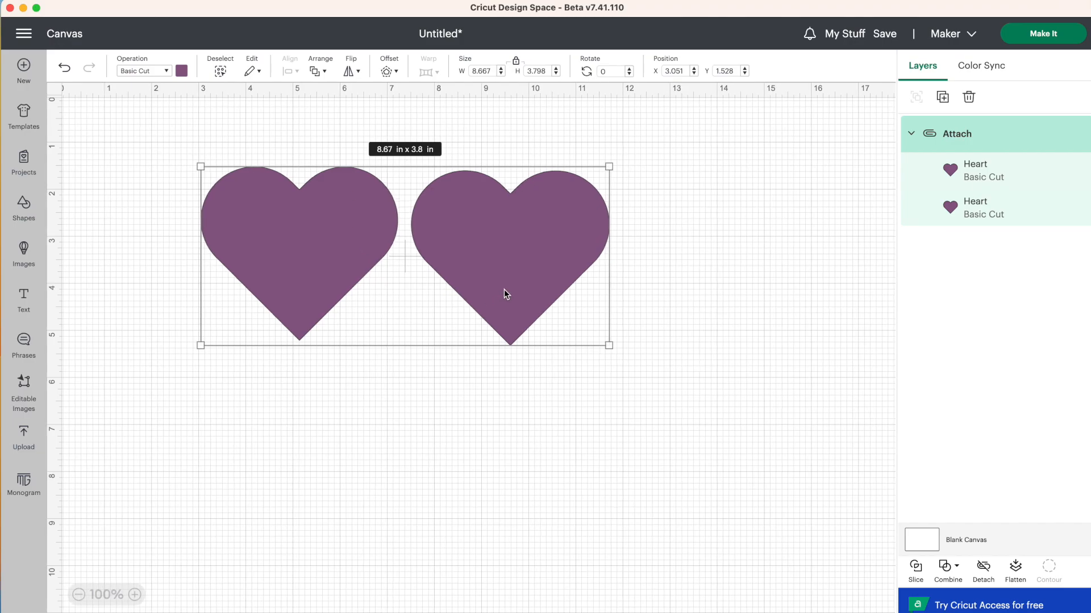
mouse_move(302, 261)
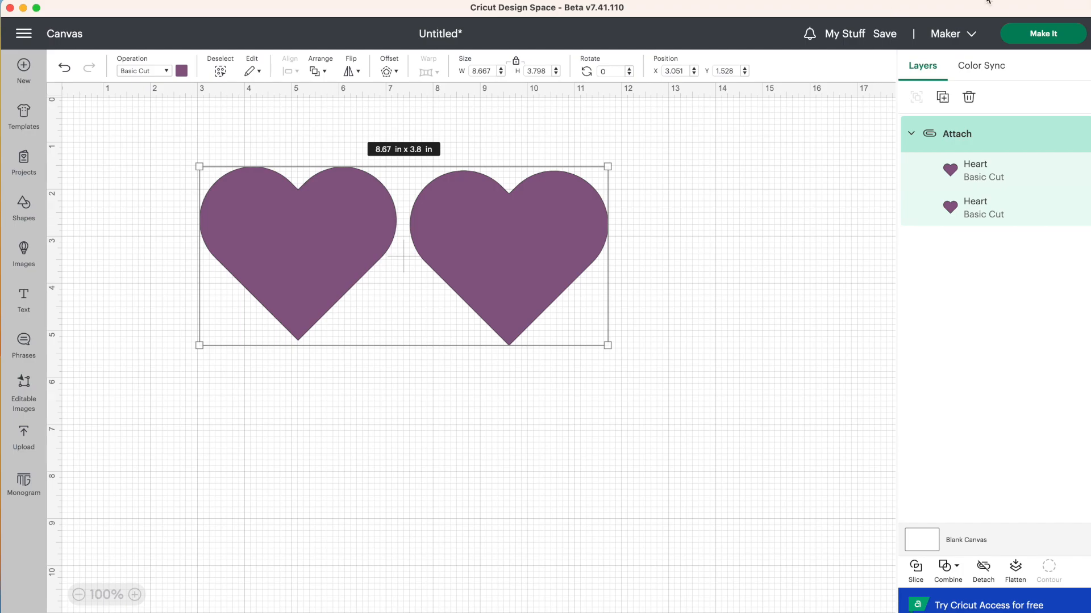
click(1043, 33)
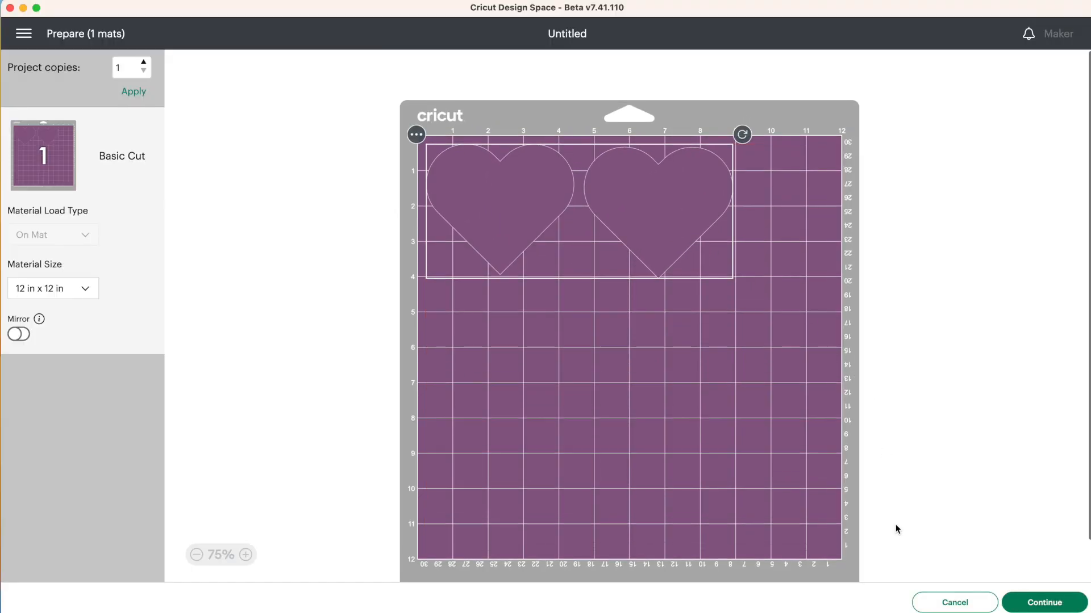
click(953, 602)
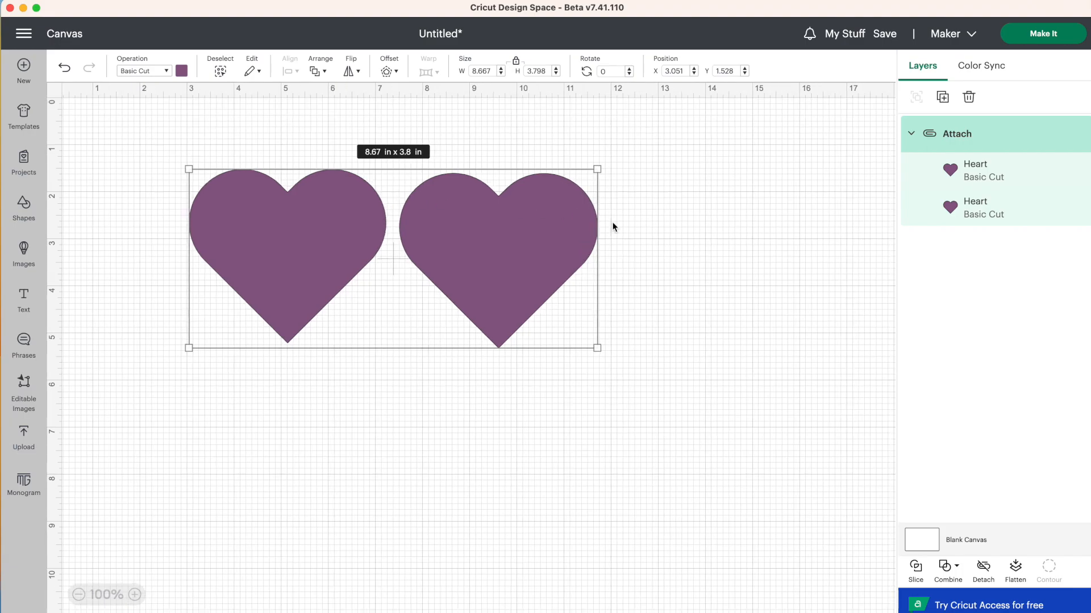
mouse_move(537, 221)
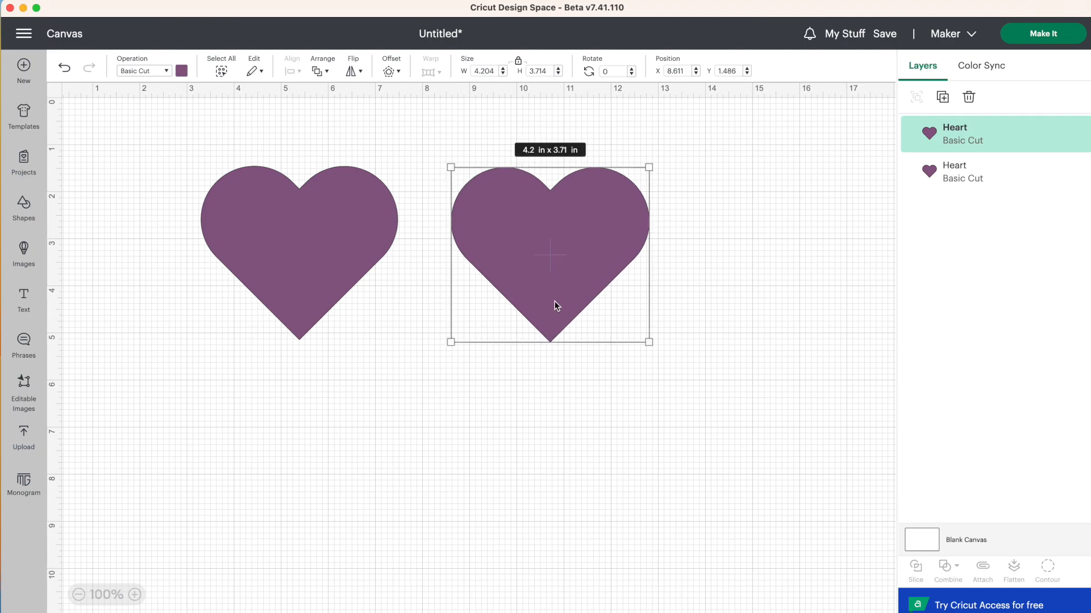
mouse_move(541, 261)
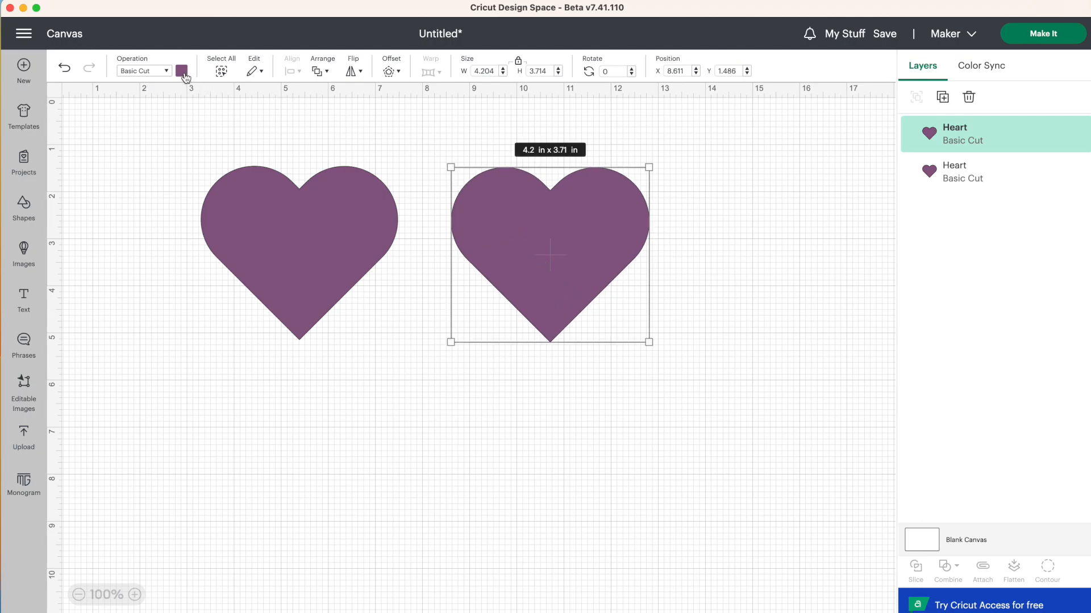
- Recolour the detached right-hand heart light blue from the Operation colour swatch
click(181, 71)
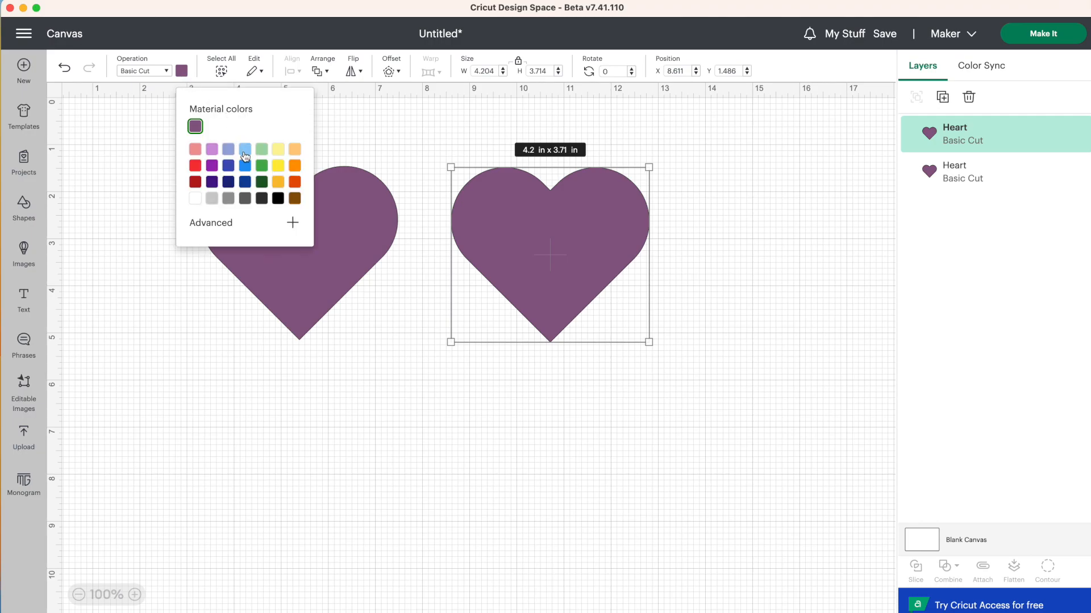
click(244, 149)
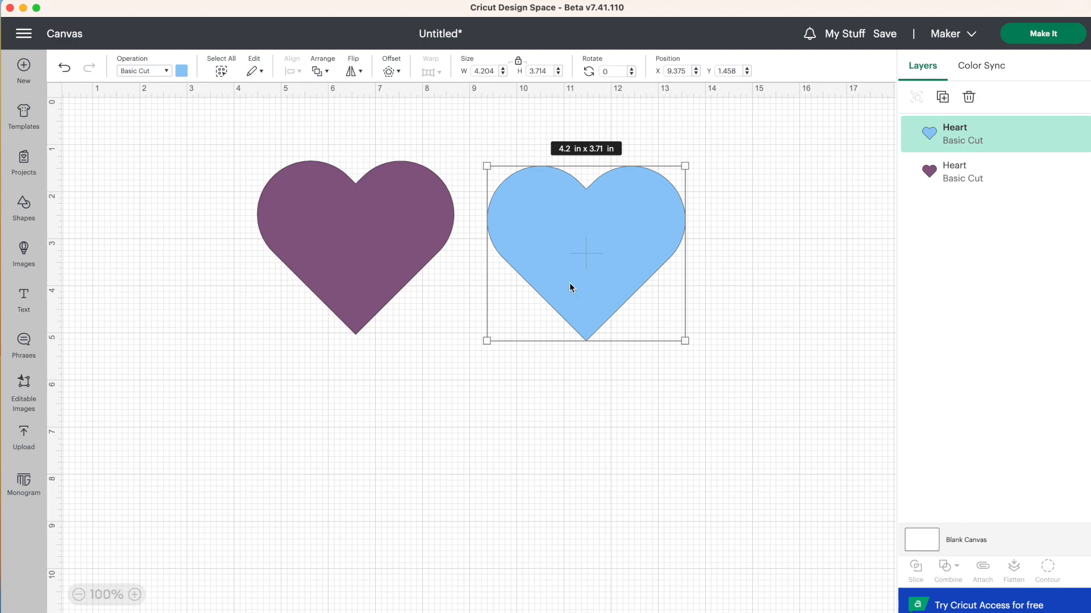
mouse_move(319, 224)
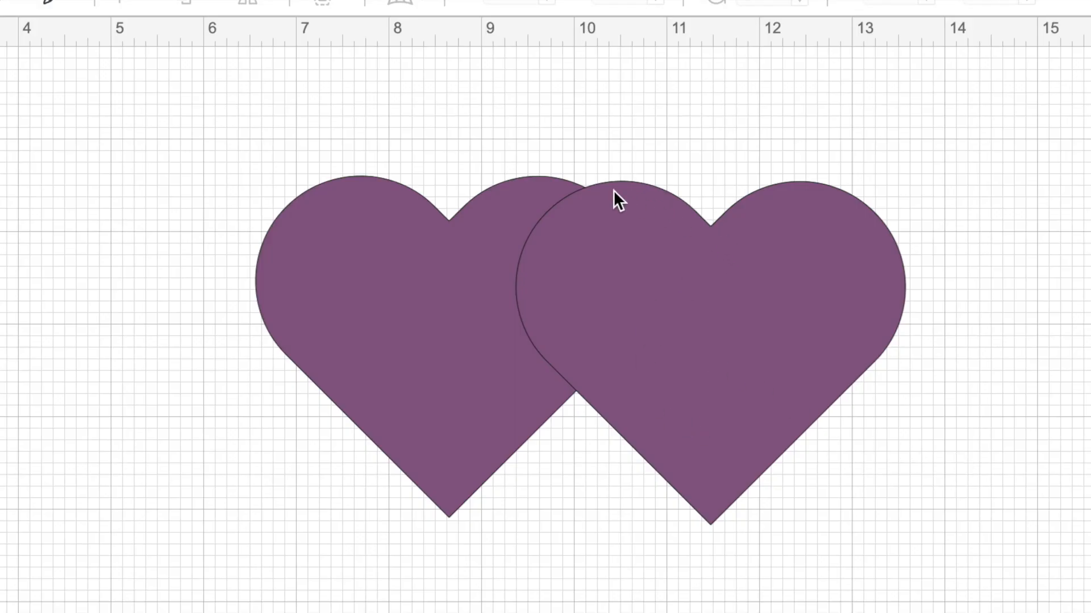
mouse_move(570, 202)
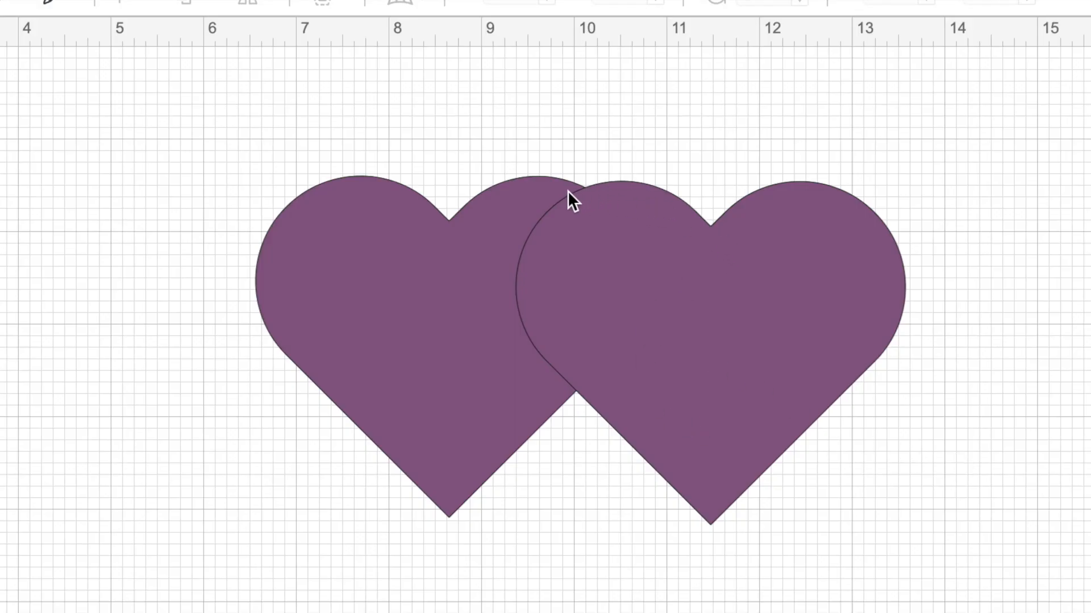
mouse_move(515, 389)
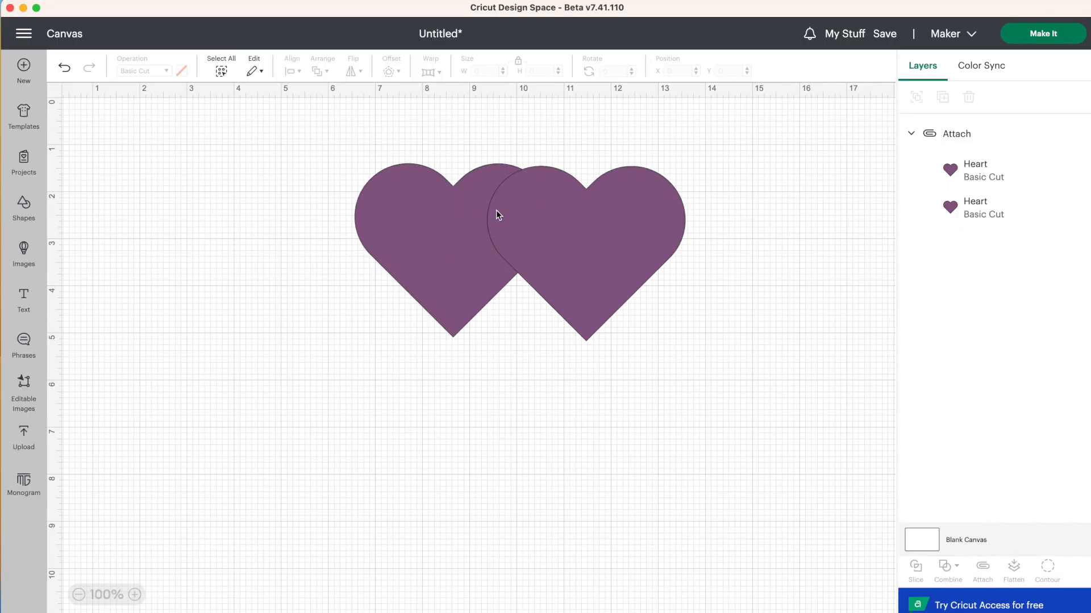
- Preview the attached overlapping hearts on the mat with Make It, then cancel back to the canvas
click(1043, 33)
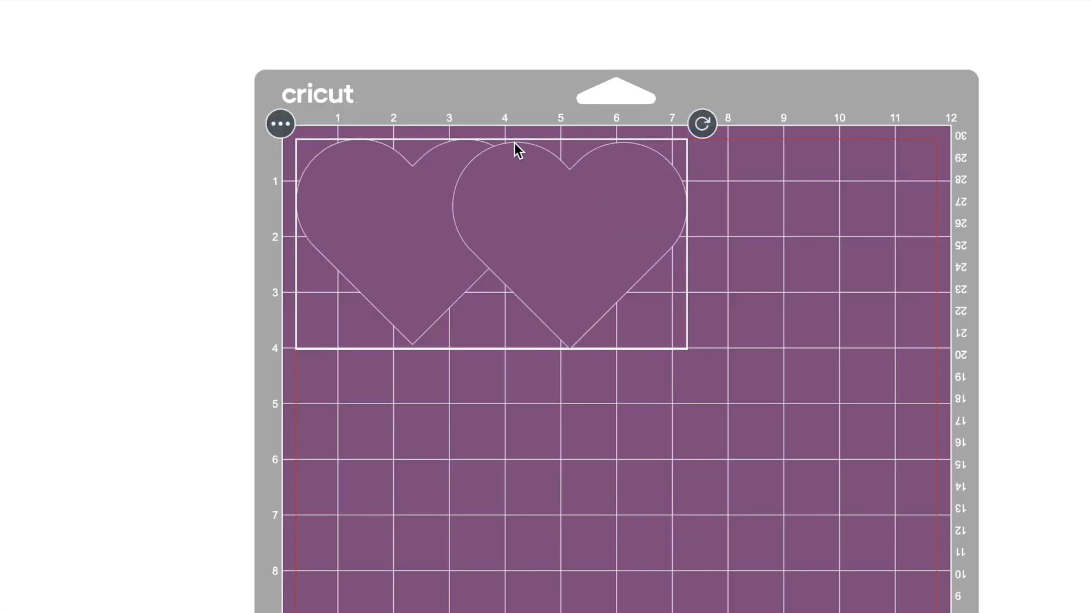
mouse_move(475, 310)
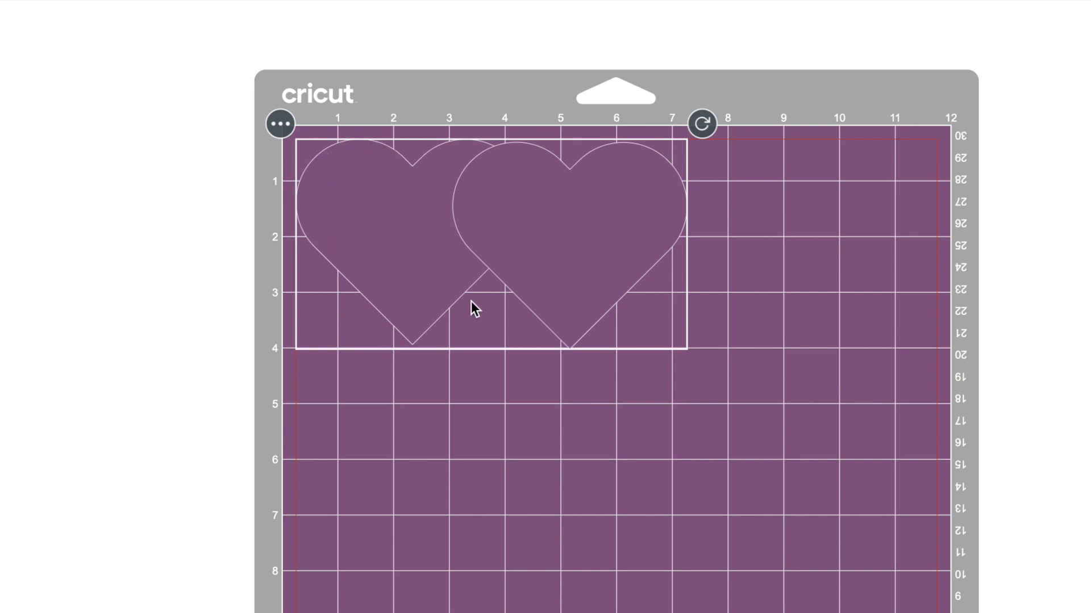
mouse_move(541, 364)
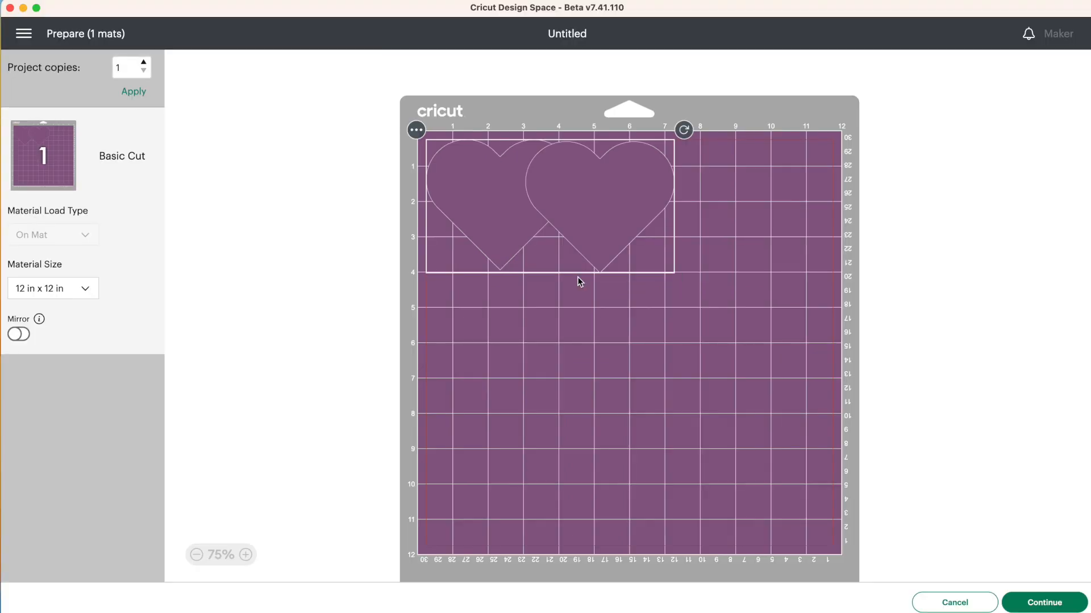
mouse_move(546, 186)
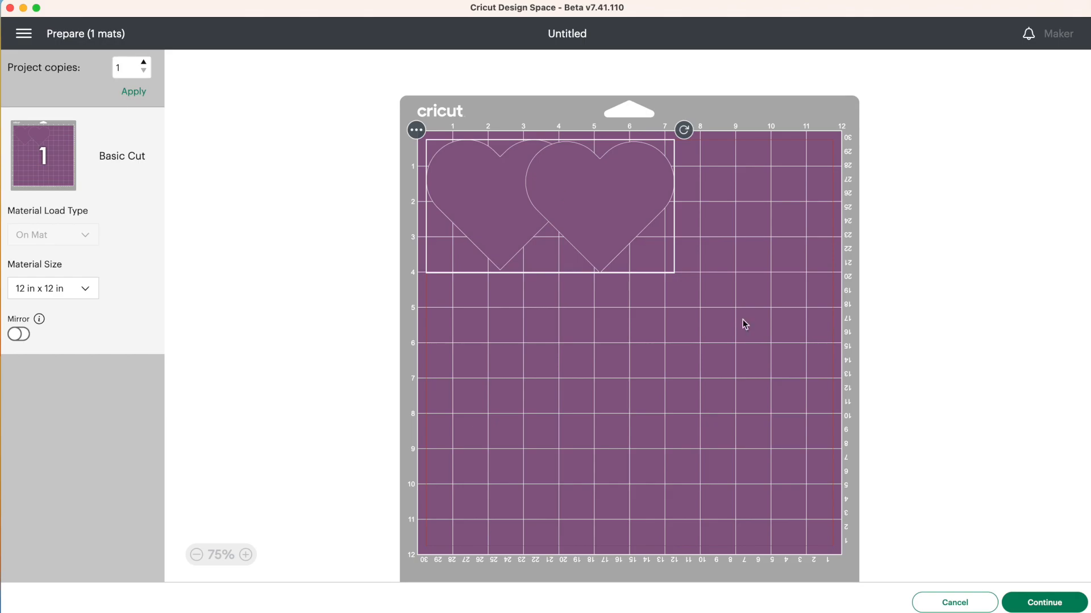
click(953, 602)
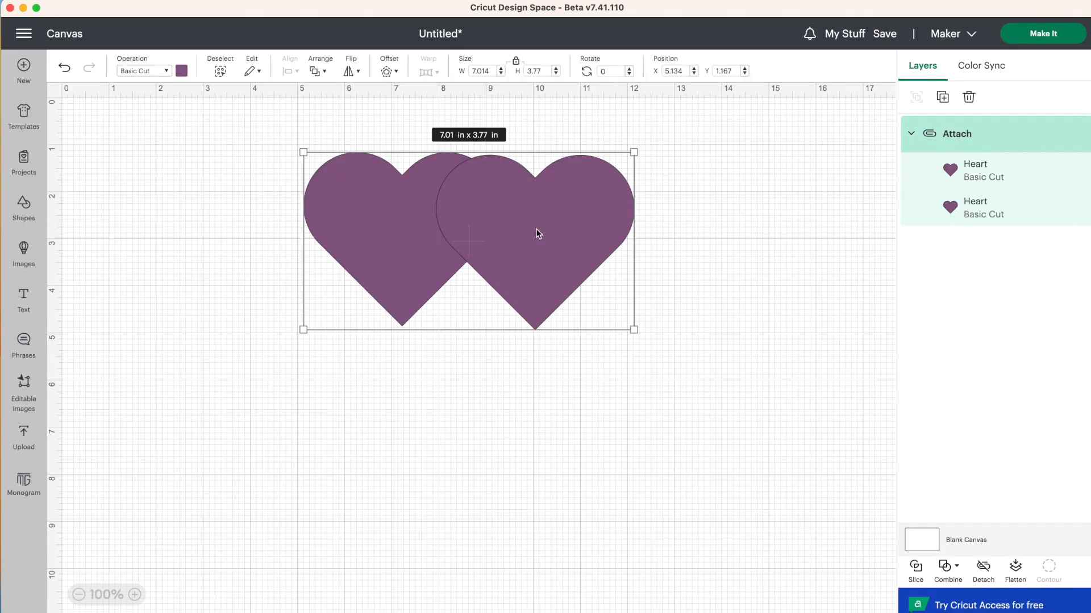
- Weld the overlapping hearts into one merged shape about 7.25 by 3.77 inches
click(983, 570)
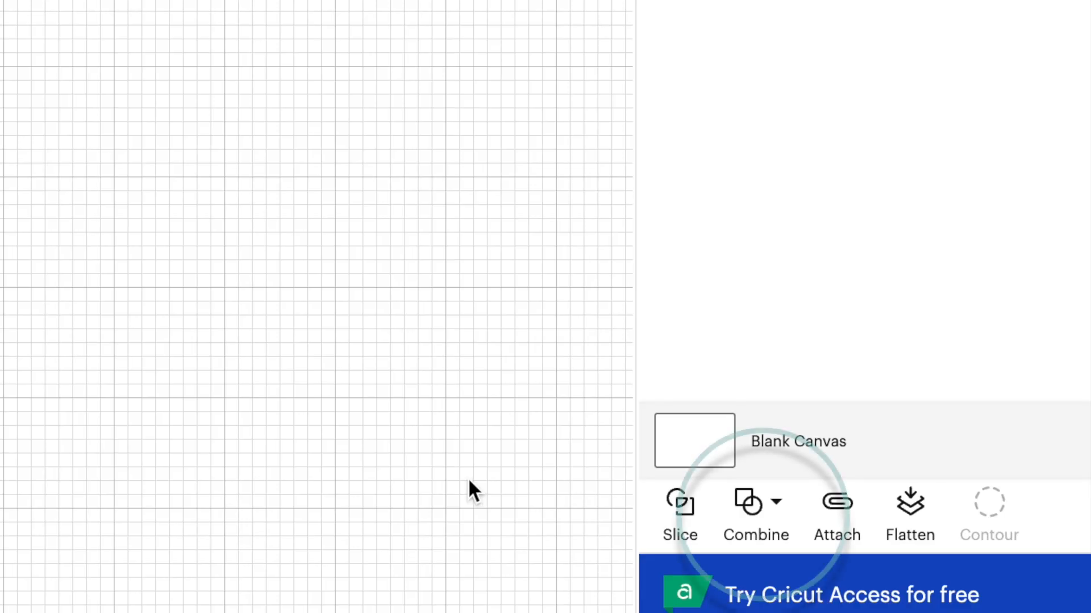
click(775, 501)
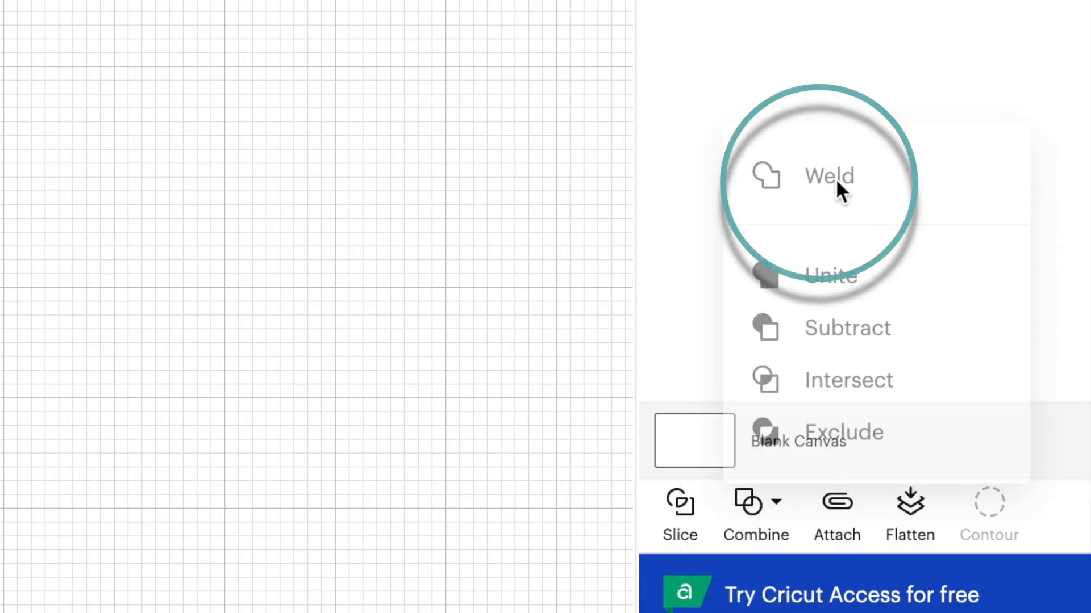
click(828, 174)
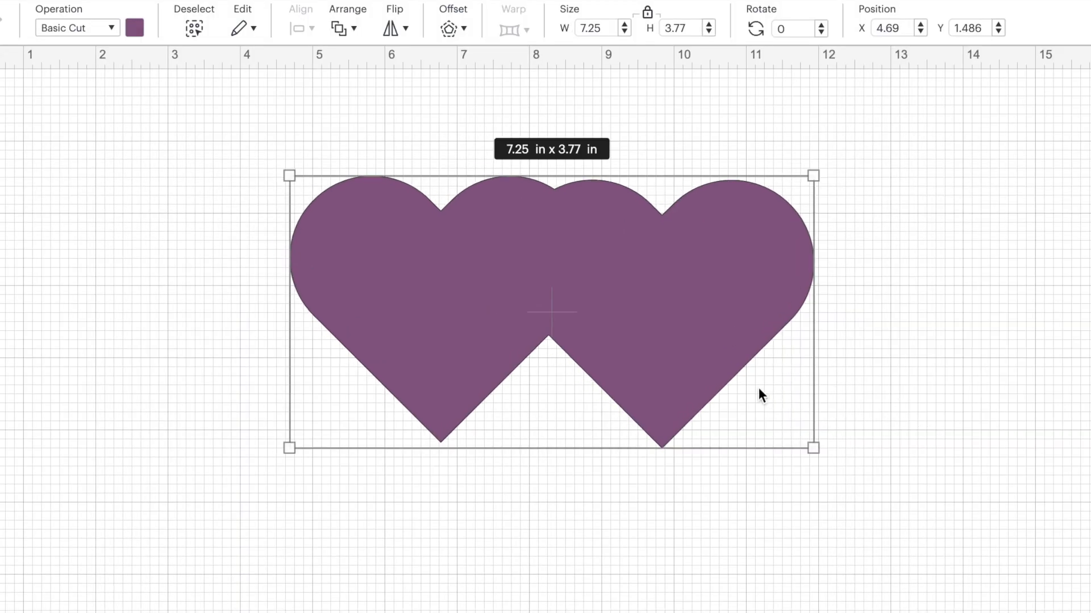
mouse_move(766, 387)
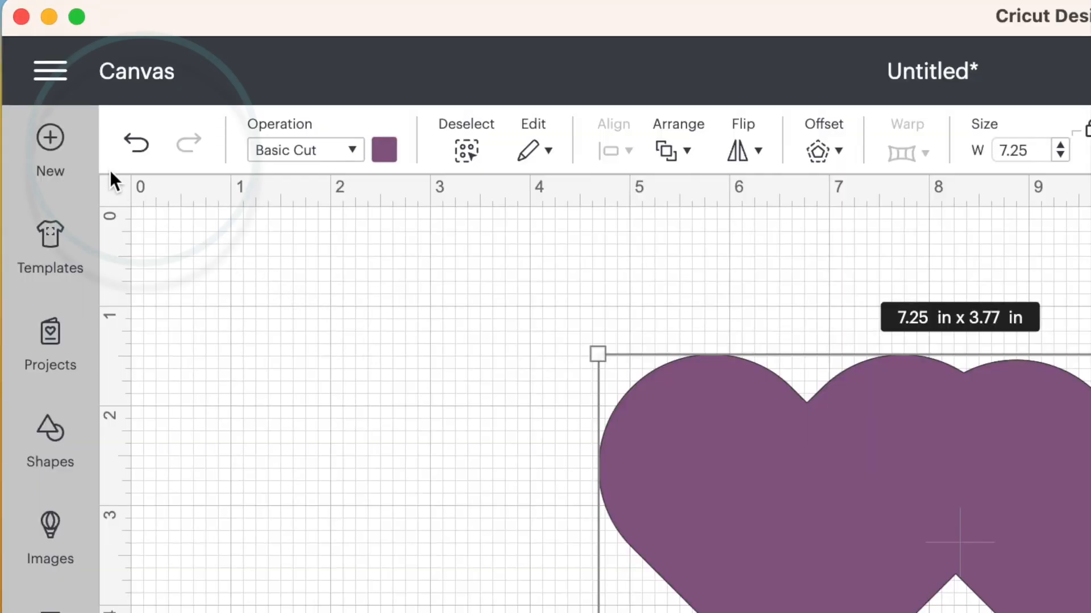
mouse_move(136, 143)
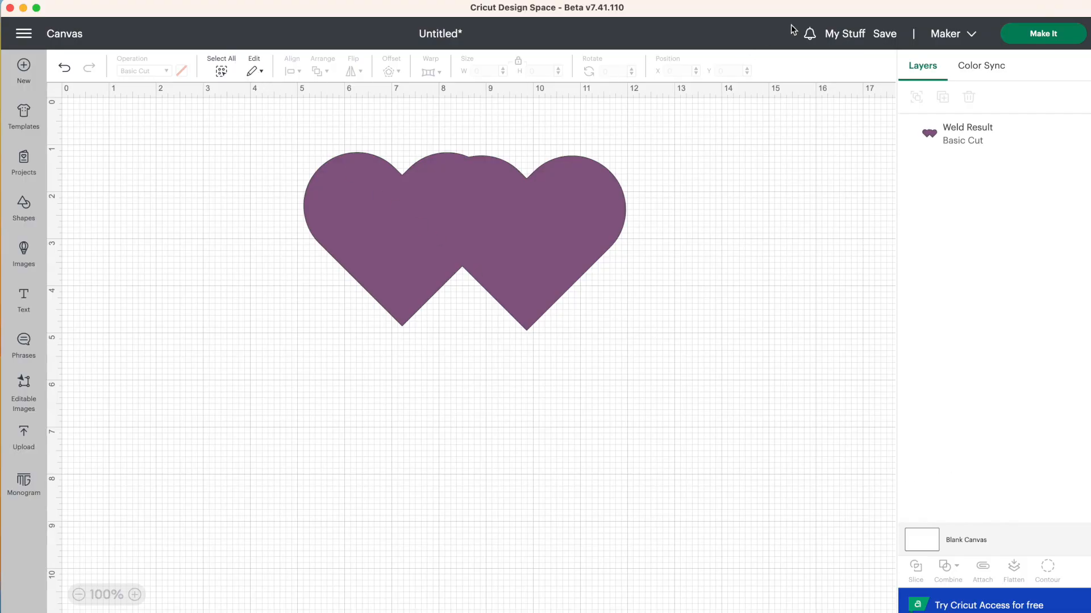
mouse_move(29, 18)
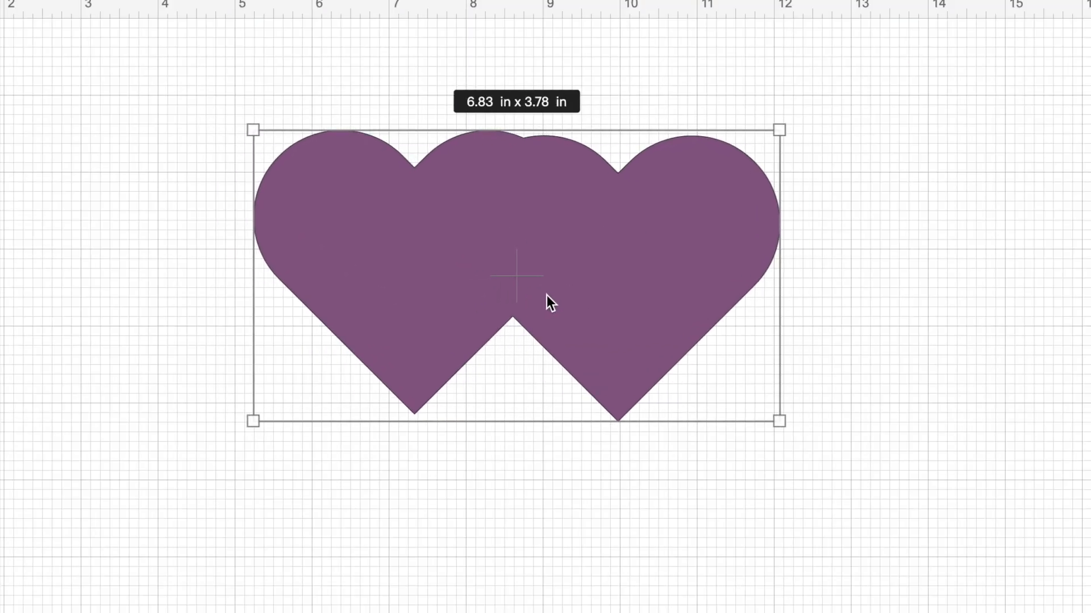
mouse_move(367, 197)
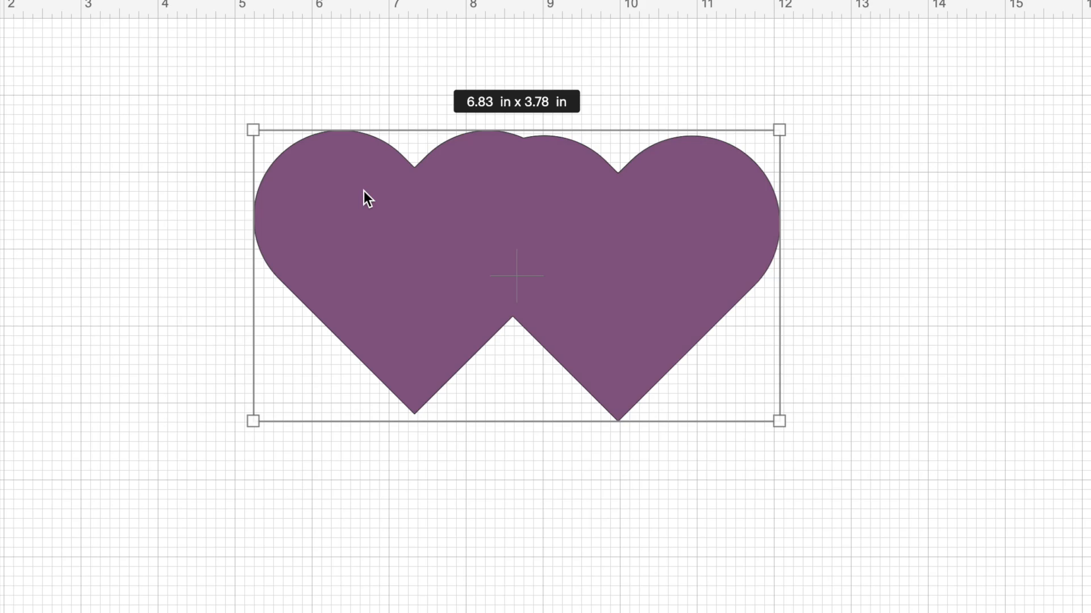
mouse_move(559, 261)
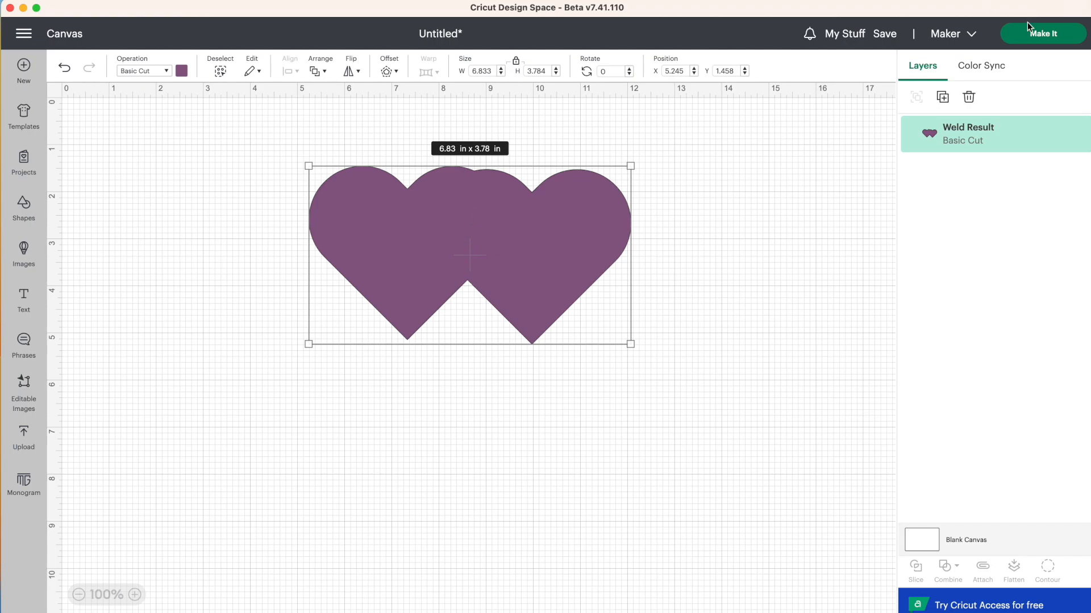
- Use Make It to show the Weld Result as a single shape on the 12 by 12 inch mat
click(1042, 33)
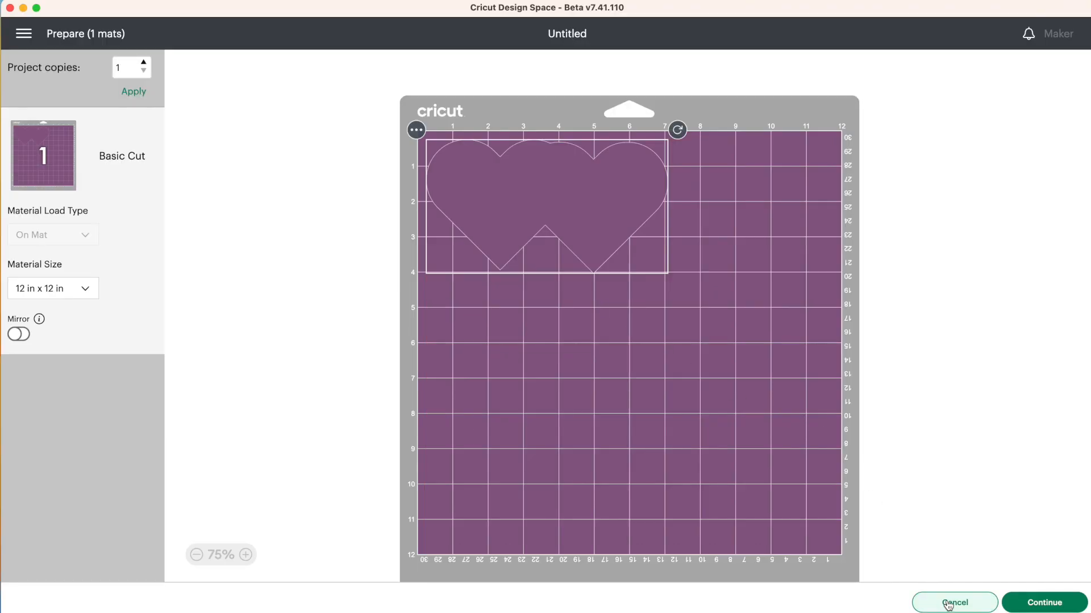
- Cancel the mat preview, reveal the green and purple hearts and select both for combining
click(954, 602)
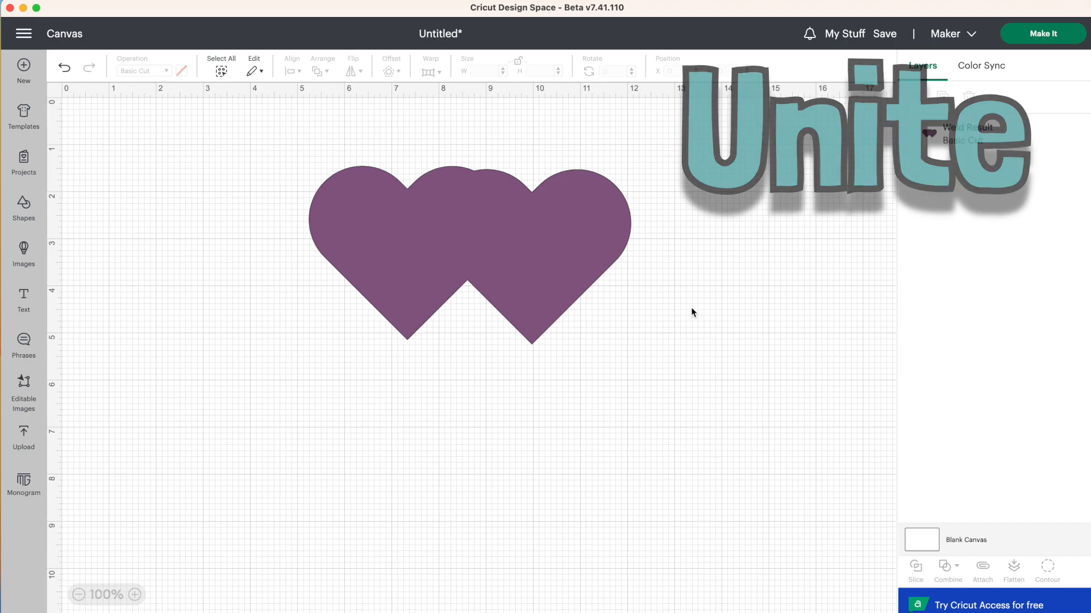
click(469, 253)
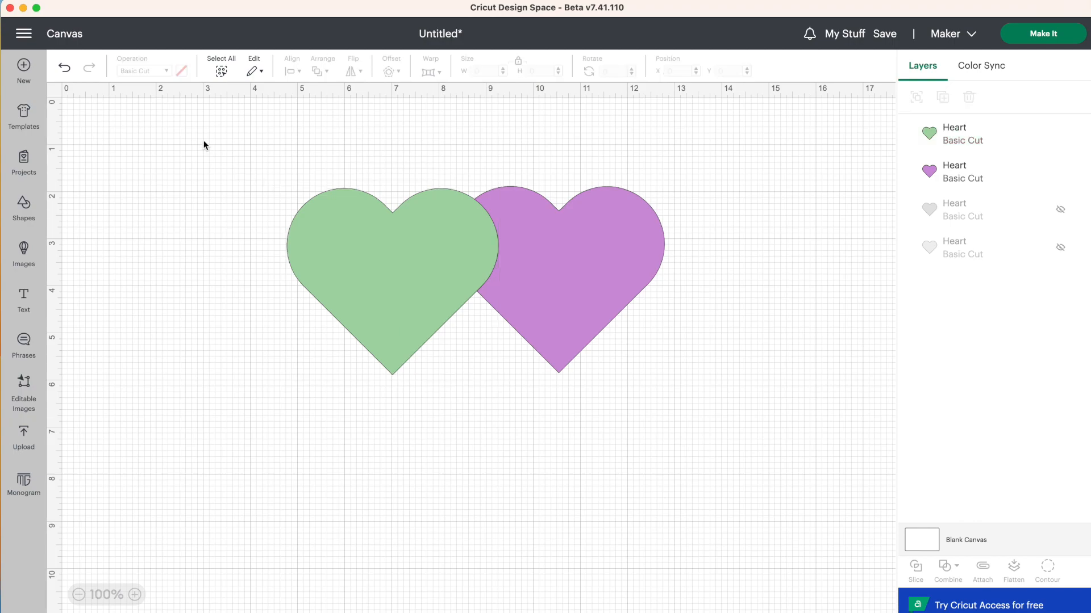
click(221, 61)
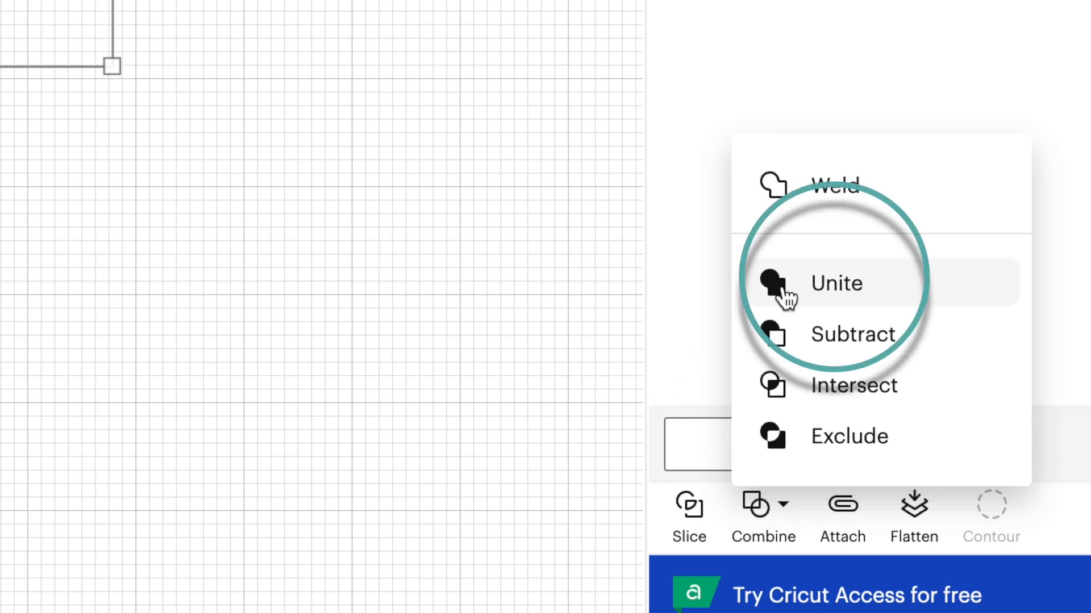
- Unite the two hearts into one purple Unite group about 8 by 4 inches
click(837, 283)
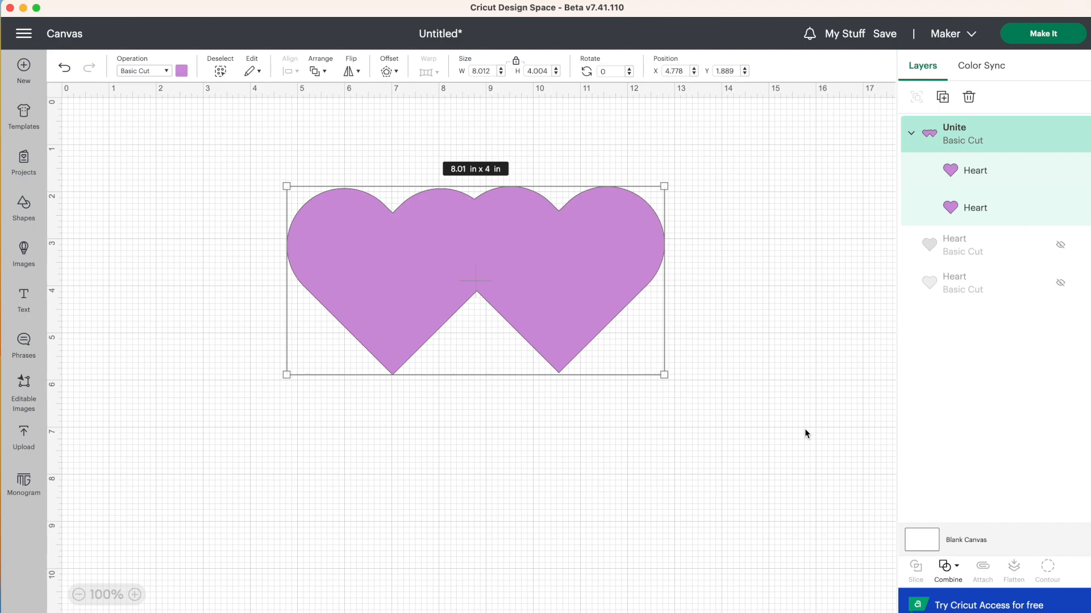
mouse_move(510, 259)
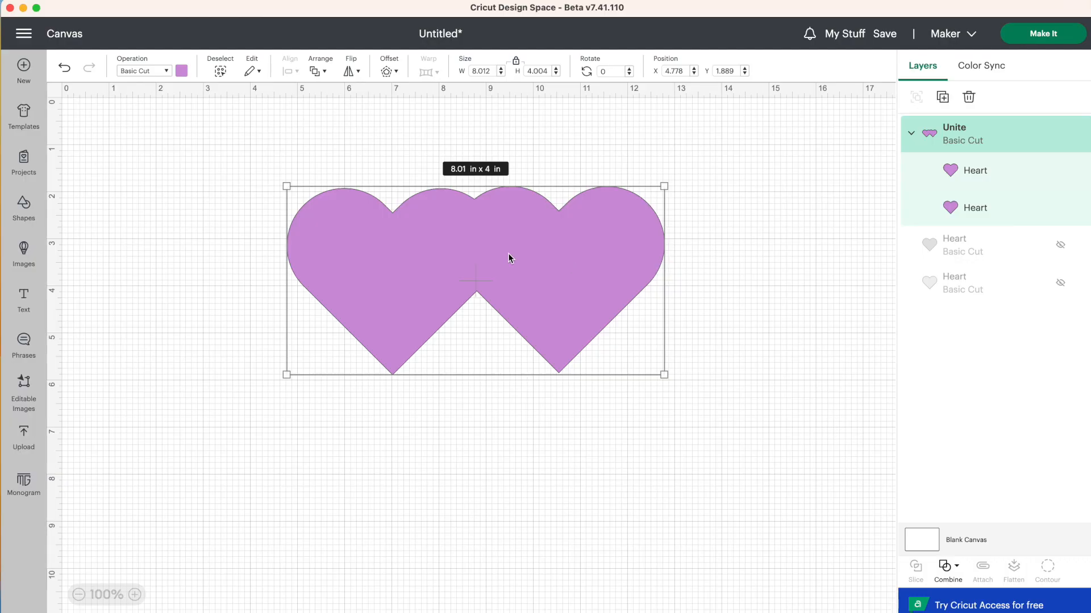
mouse_move(576, 279)
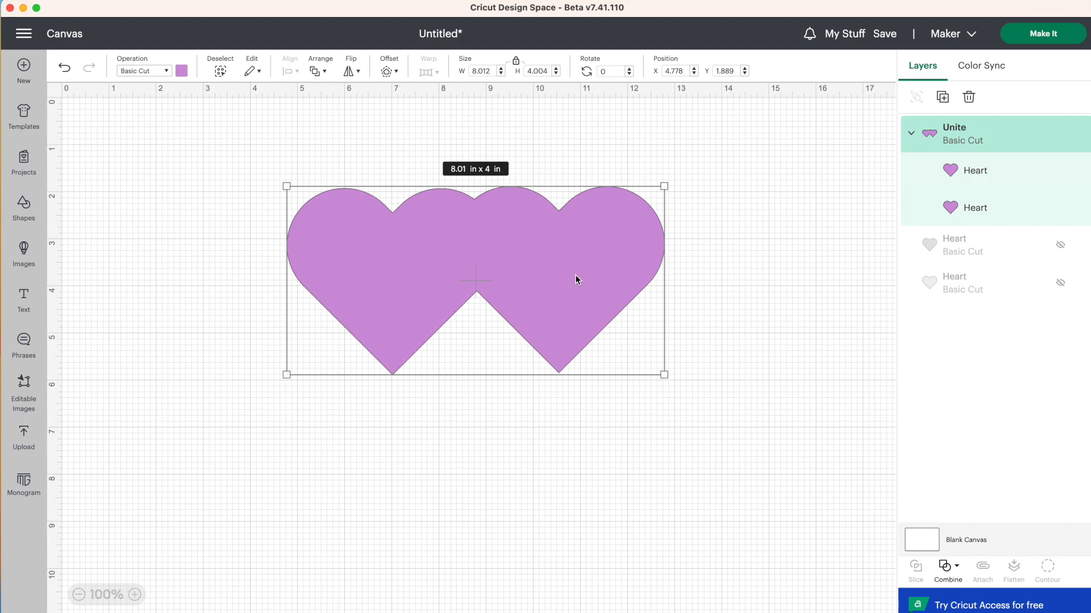
mouse_move(411, 244)
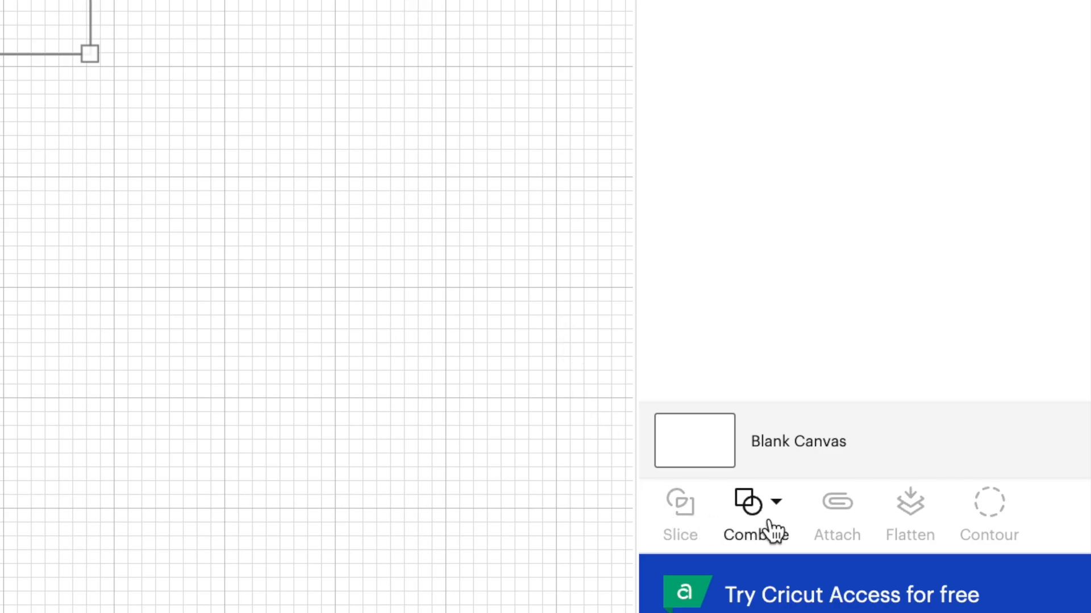
- Undo Unite from the Combine dropdown, leaving two separate purple heart layers
click(754, 515)
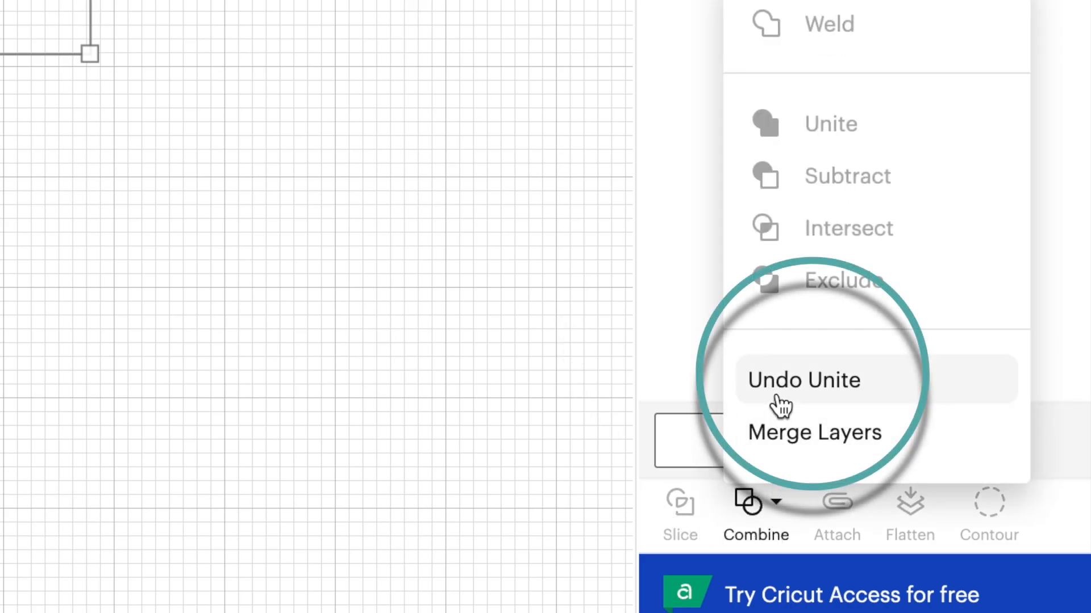
mouse_move(779, 400)
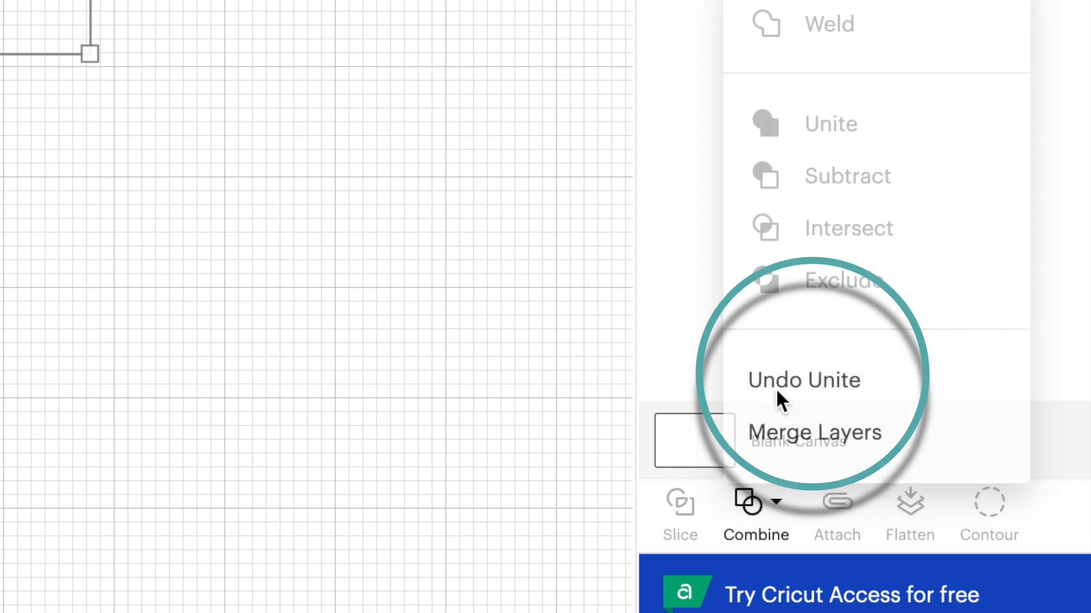
click(803, 381)
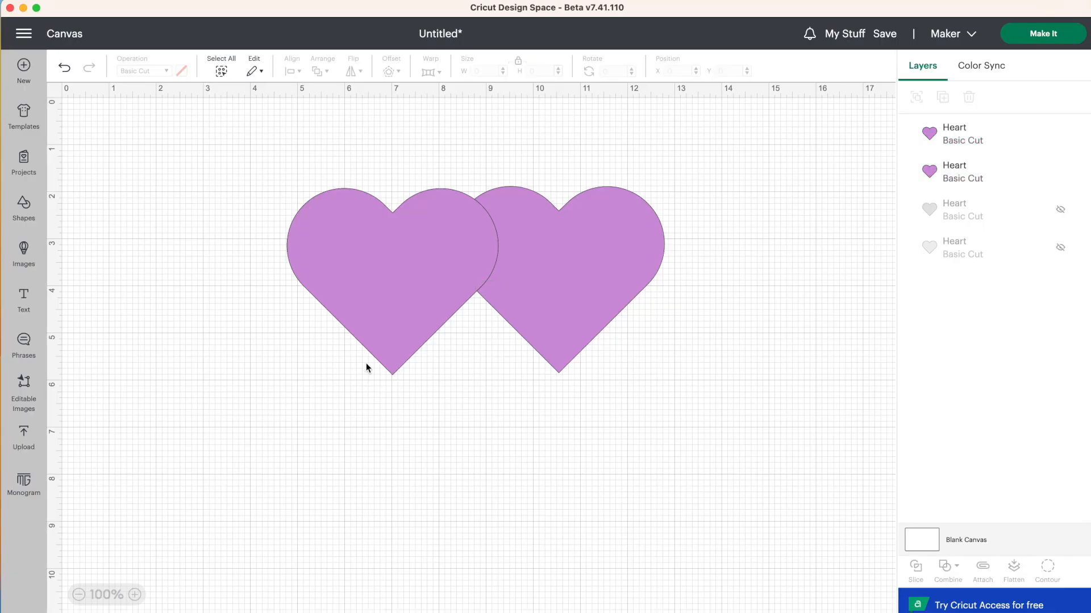
click(390, 278)
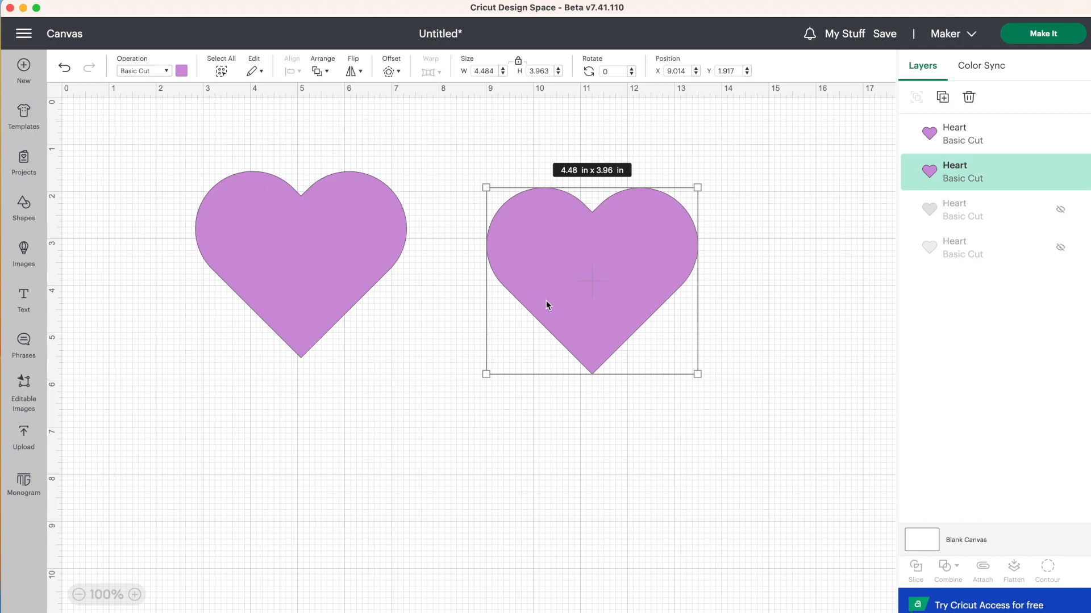
mouse_move(556, 314)
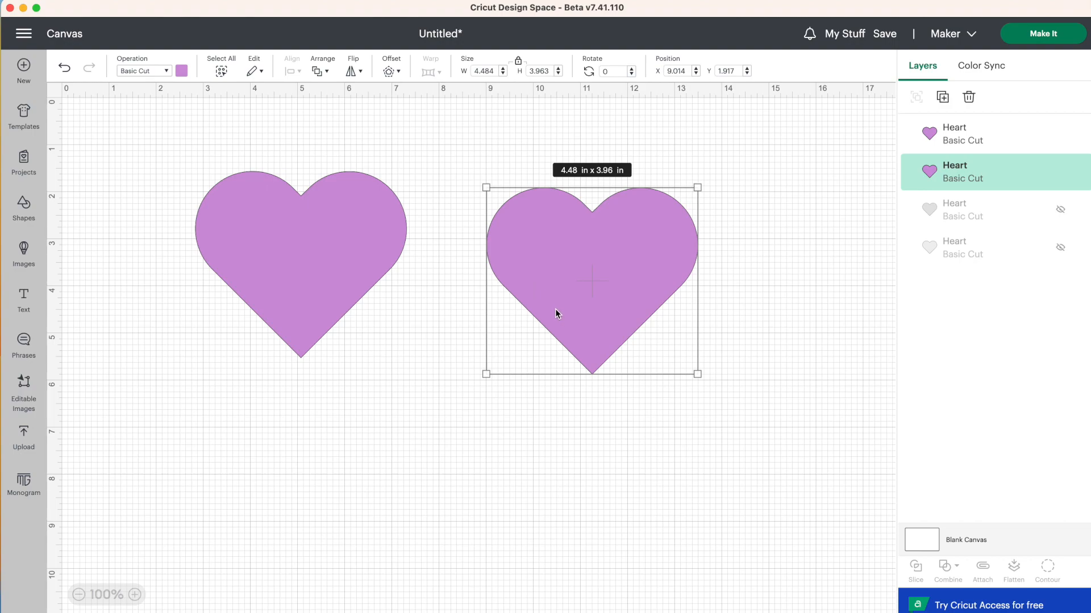
mouse_move(567, 318)
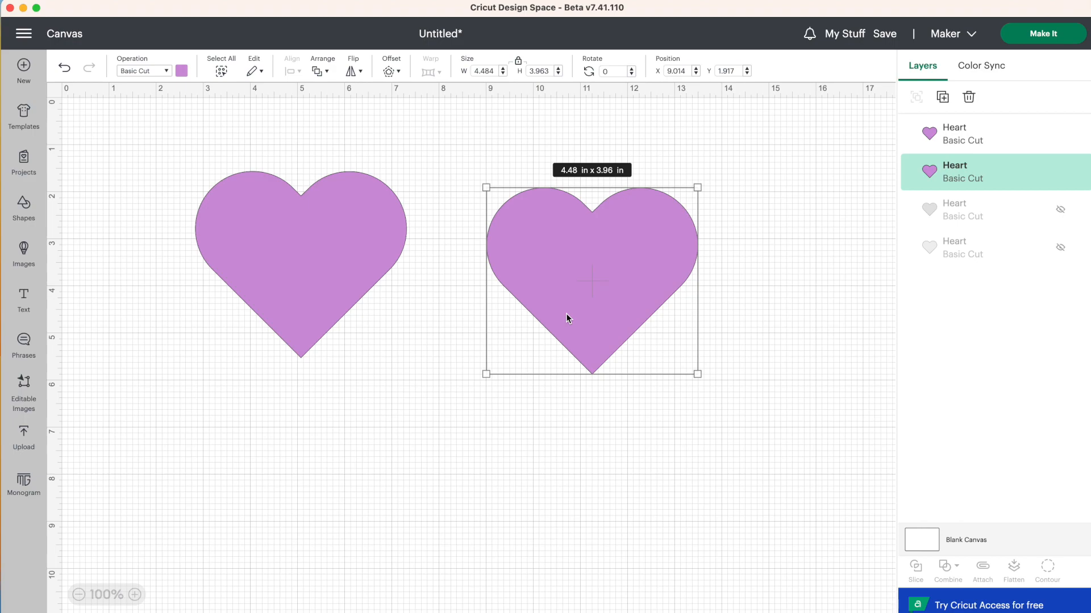
mouse_move(578, 320)
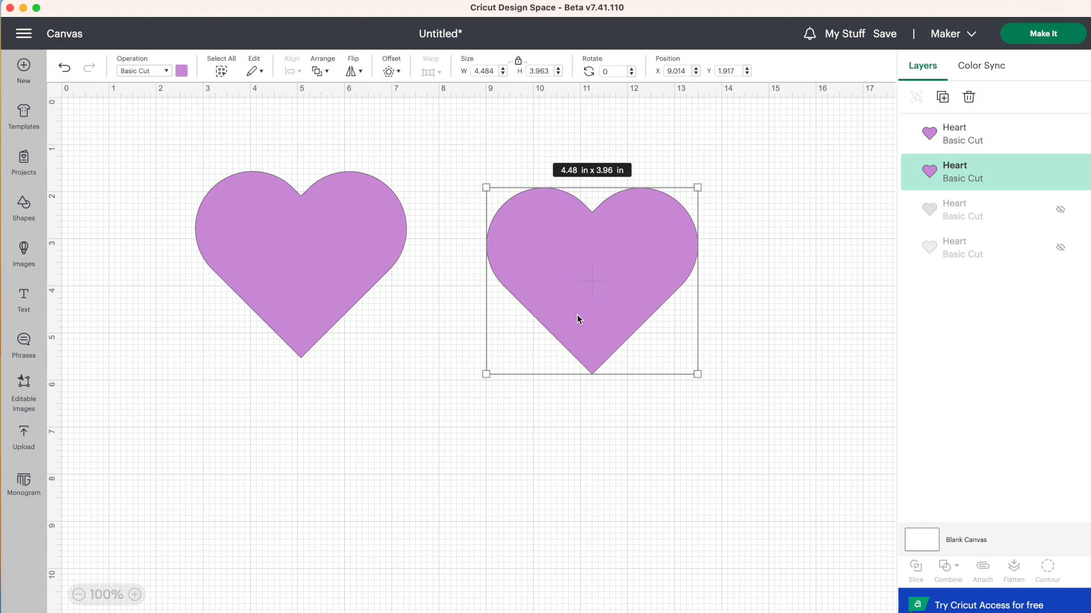
mouse_move(583, 321)
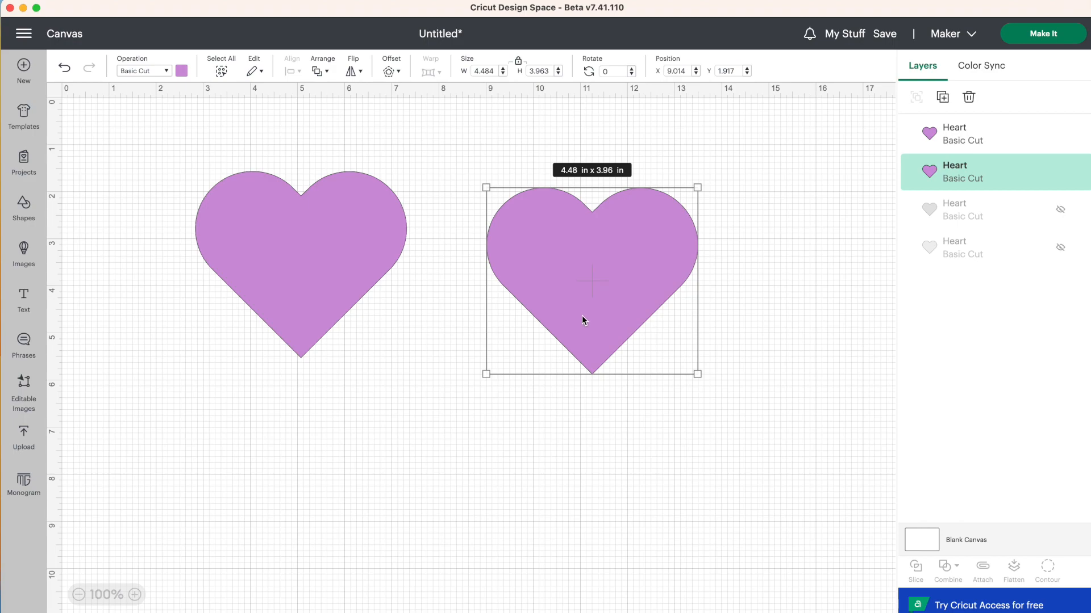
mouse_move(390, 289)
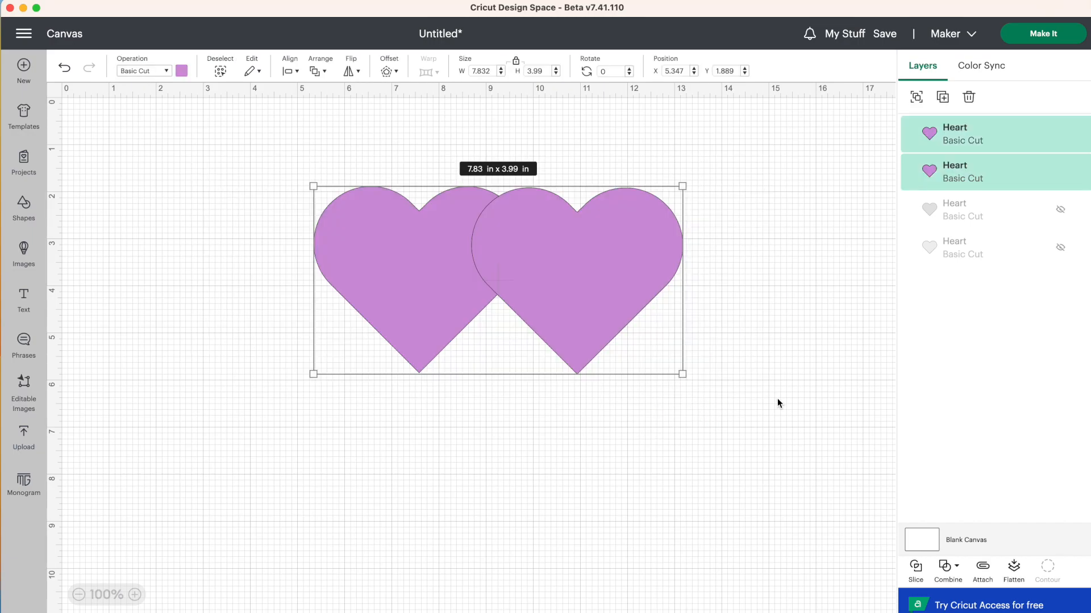
- Merge Layers on the overlapping purple hearts into one layer about 7.83 by 3.99 inches
click(948, 570)
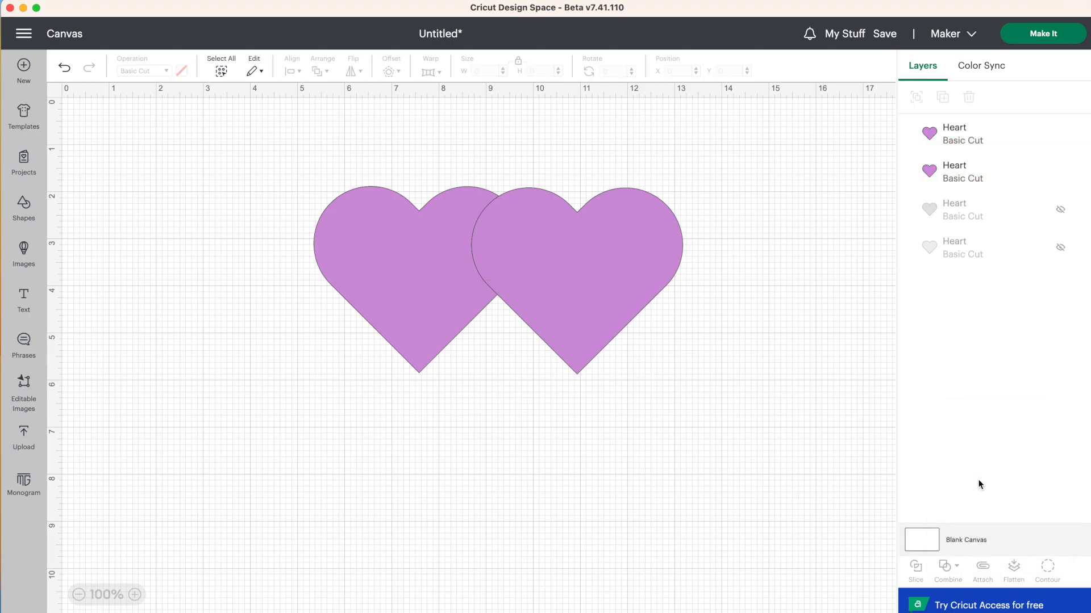
click(948, 570)
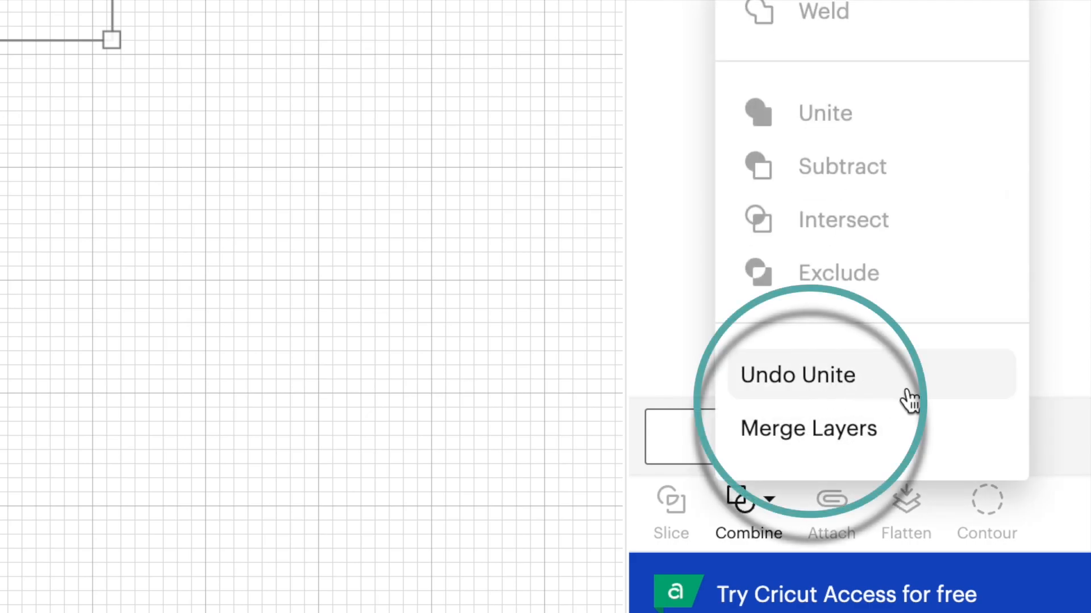
mouse_move(884, 456)
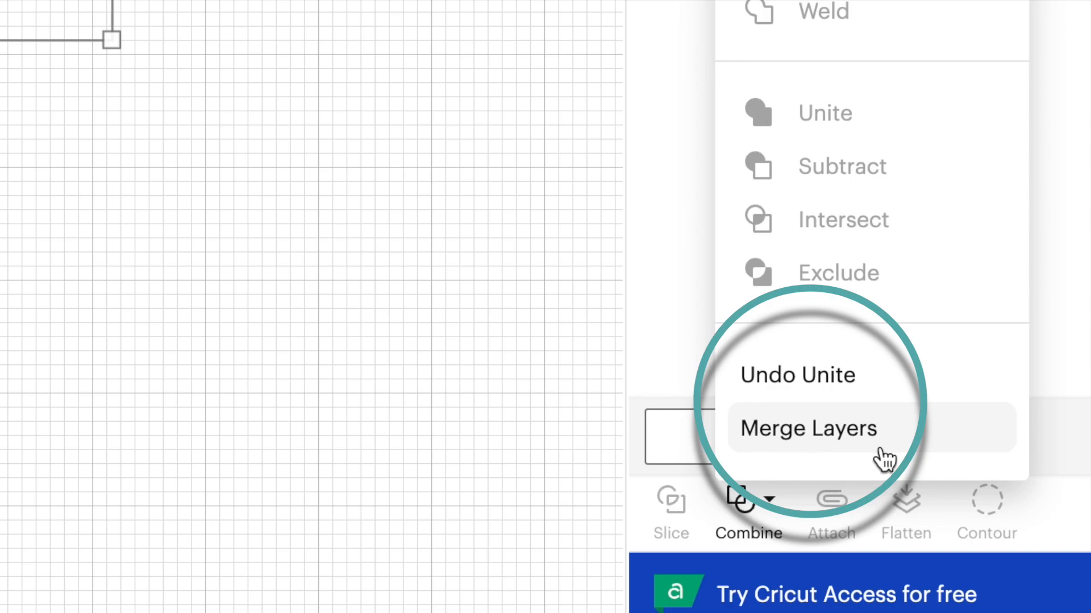
mouse_move(796, 445)
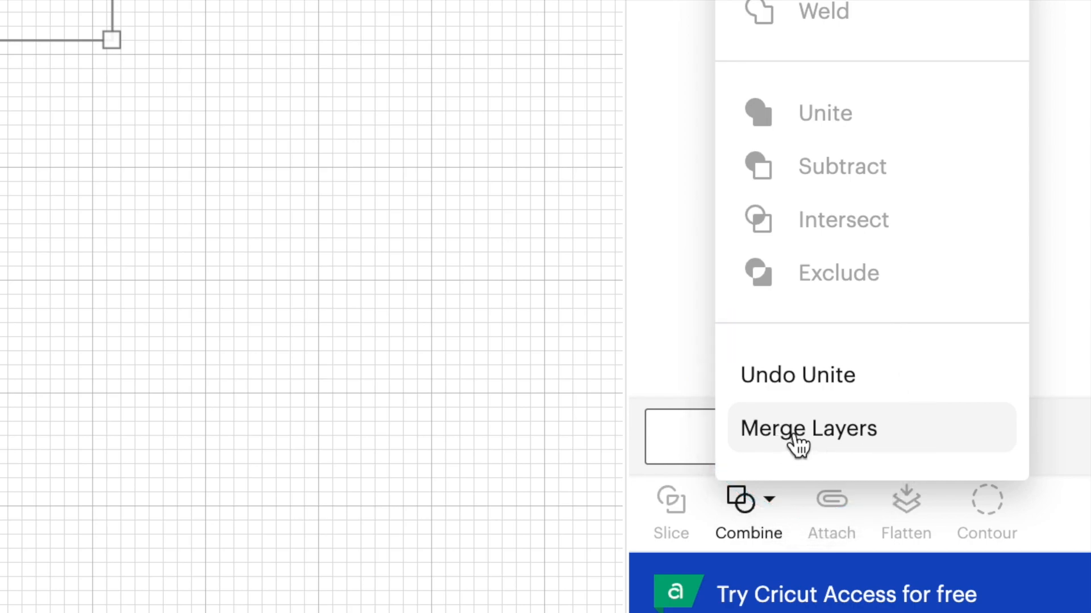
click(807, 429)
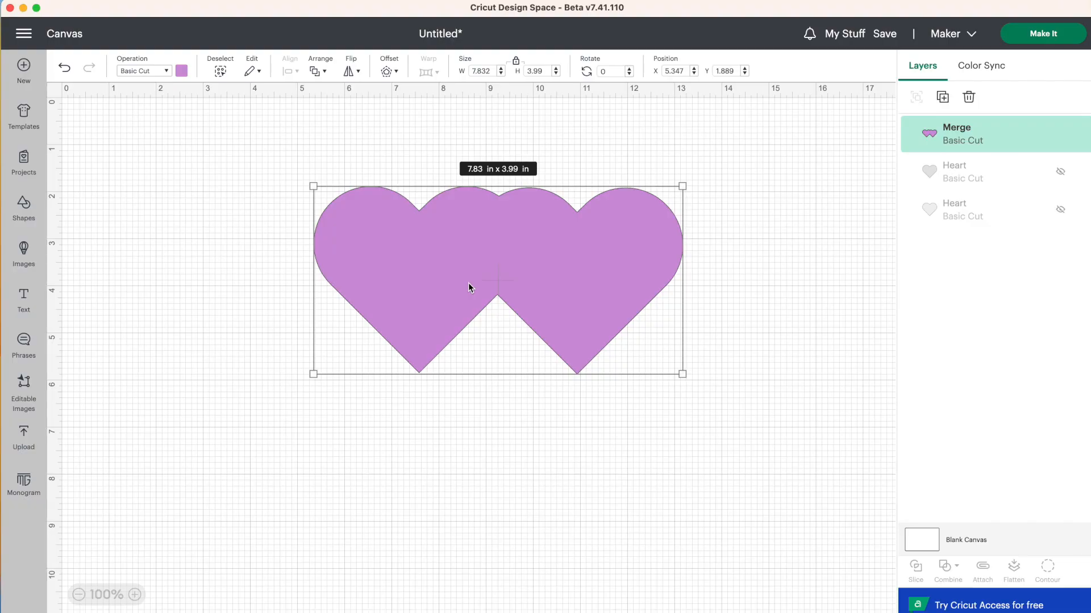
mouse_move(496, 293)
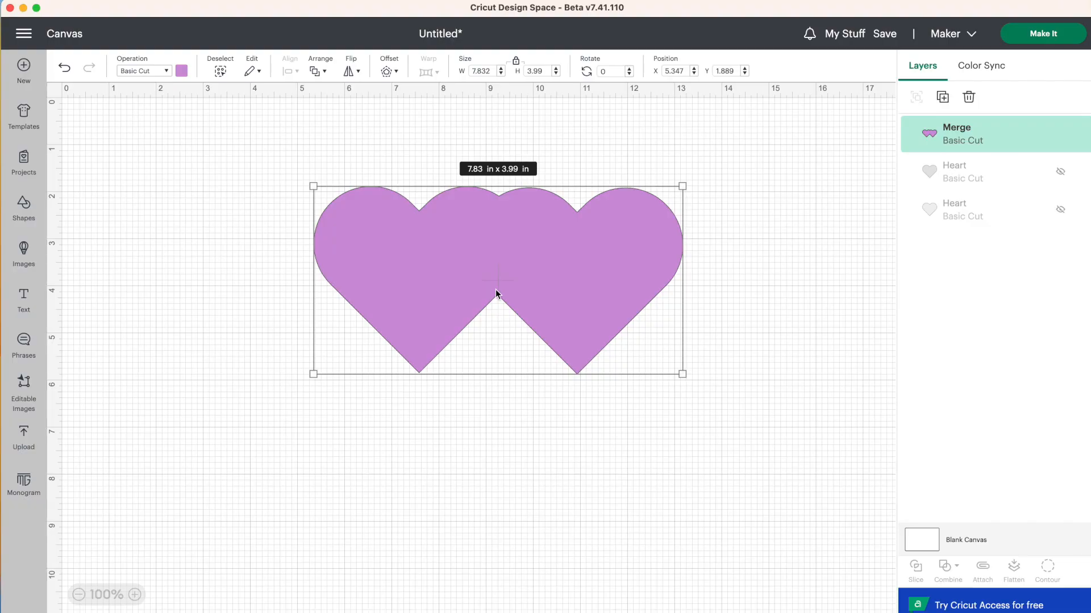
mouse_move(516, 264)
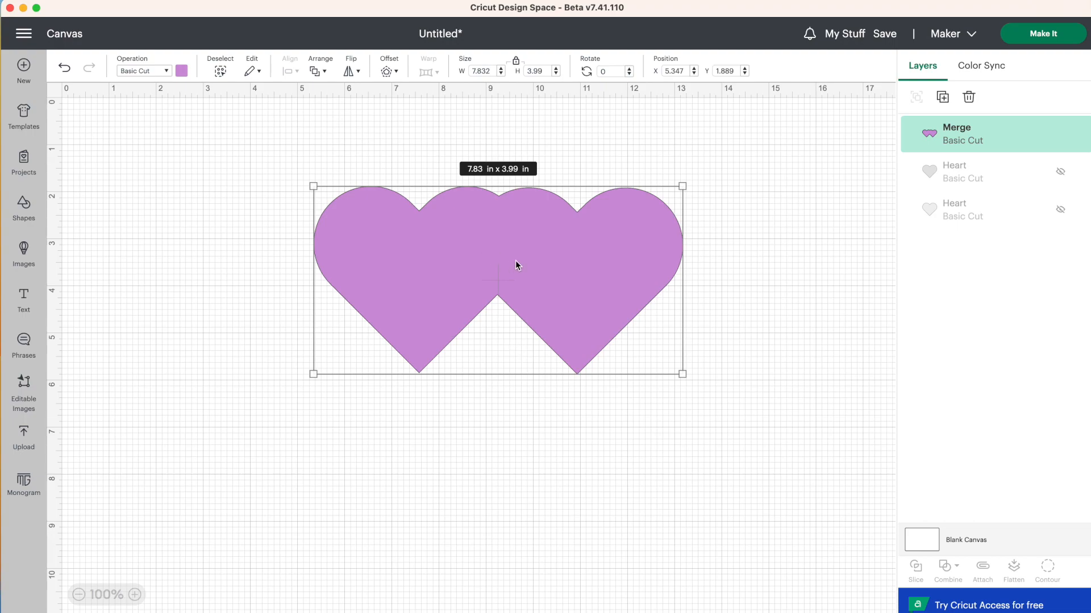
mouse_move(619, 350)
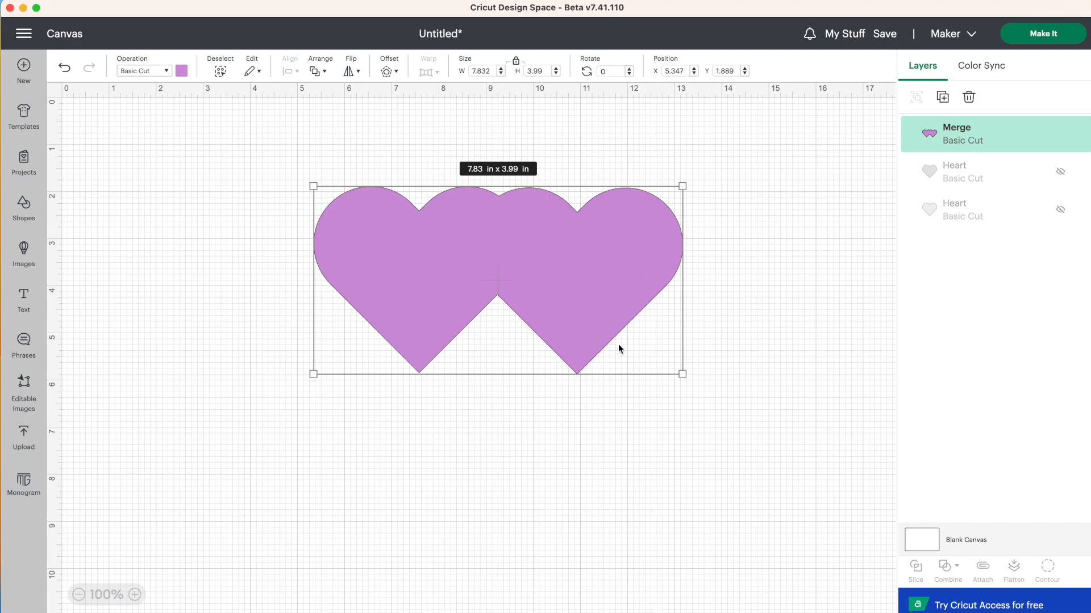
mouse_move(559, 272)
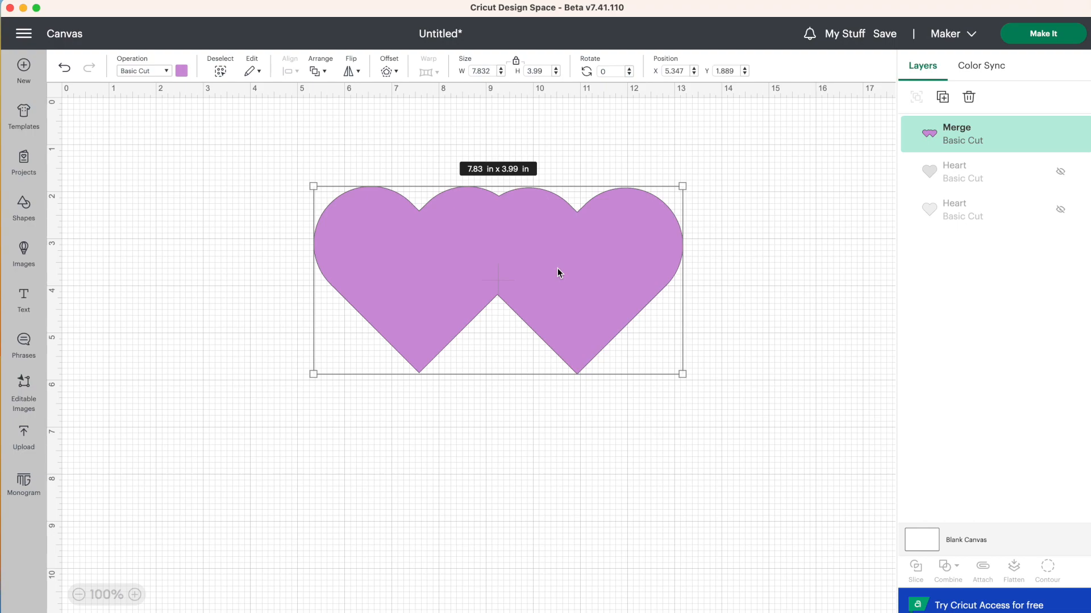
mouse_move(571, 279)
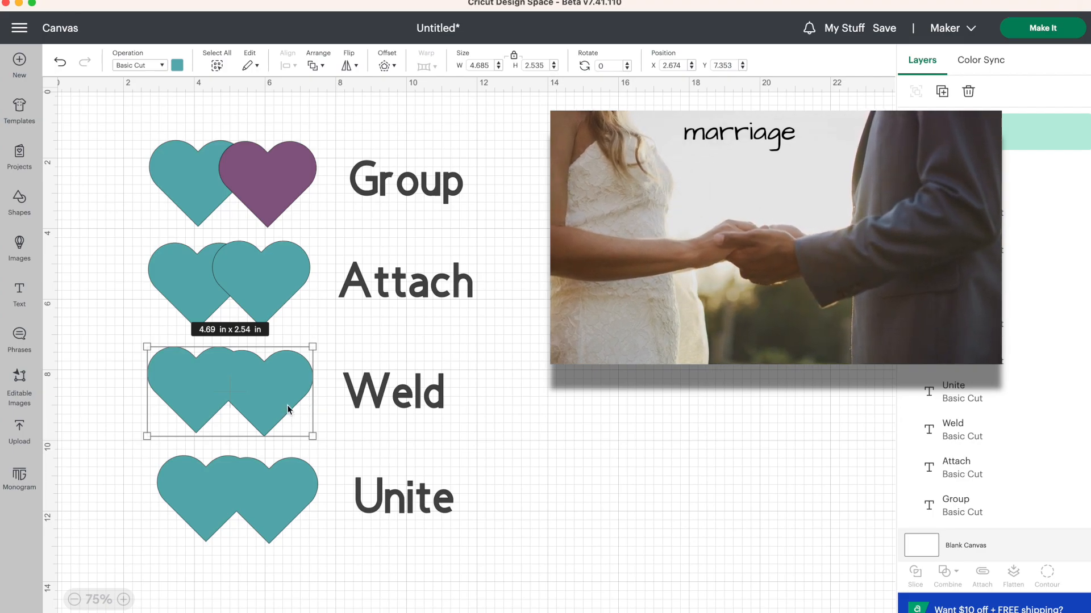
- Reveal the Combine choices for the united heart pair: Undo Unite and Merge Layers
click(237, 497)
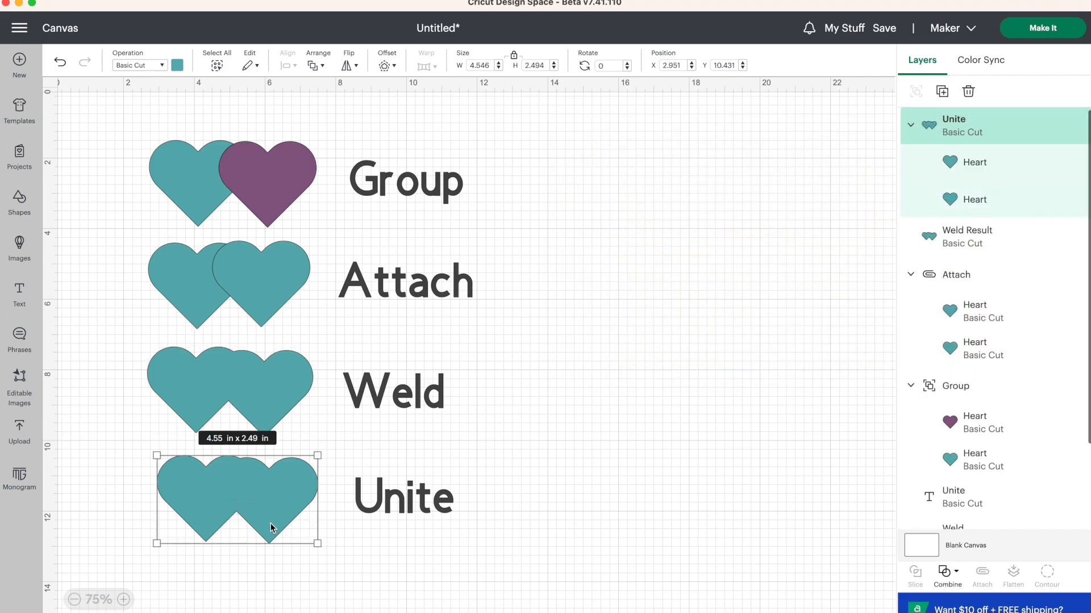
mouse_move(287, 531)
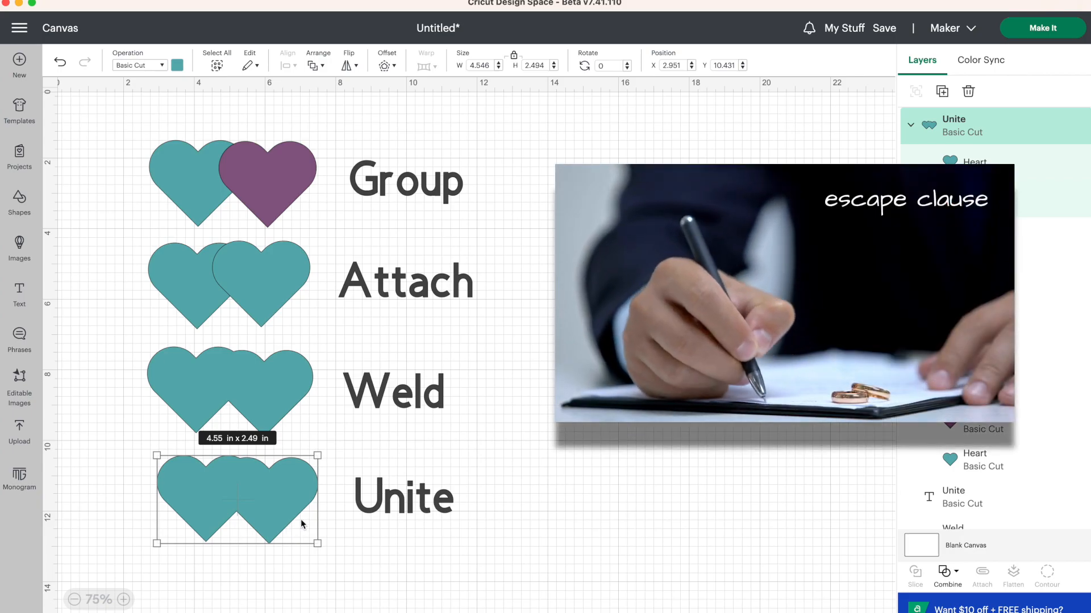
click(946, 576)
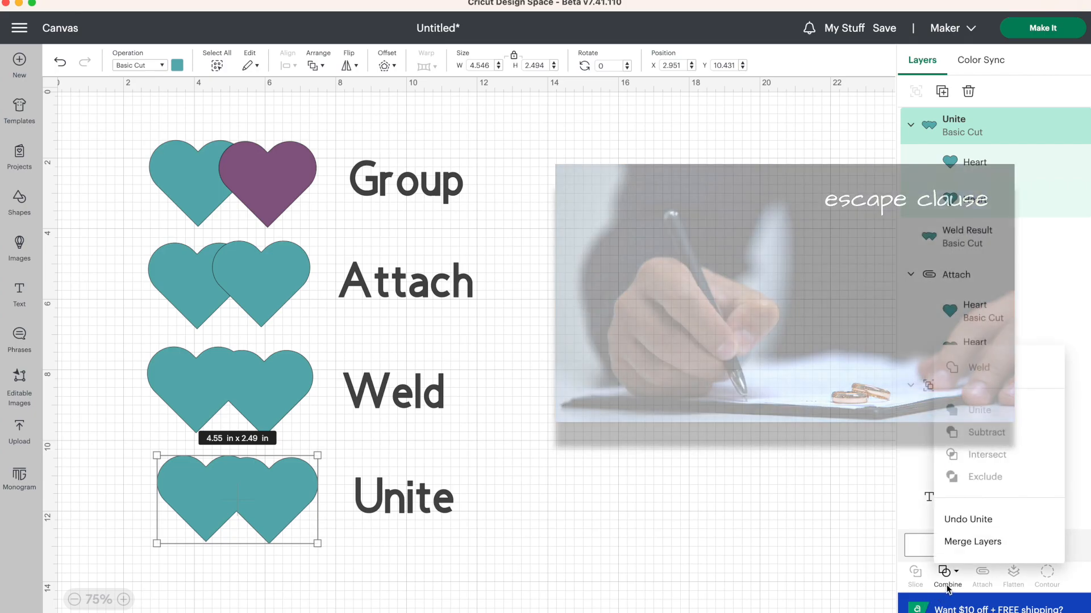
click(607, 442)
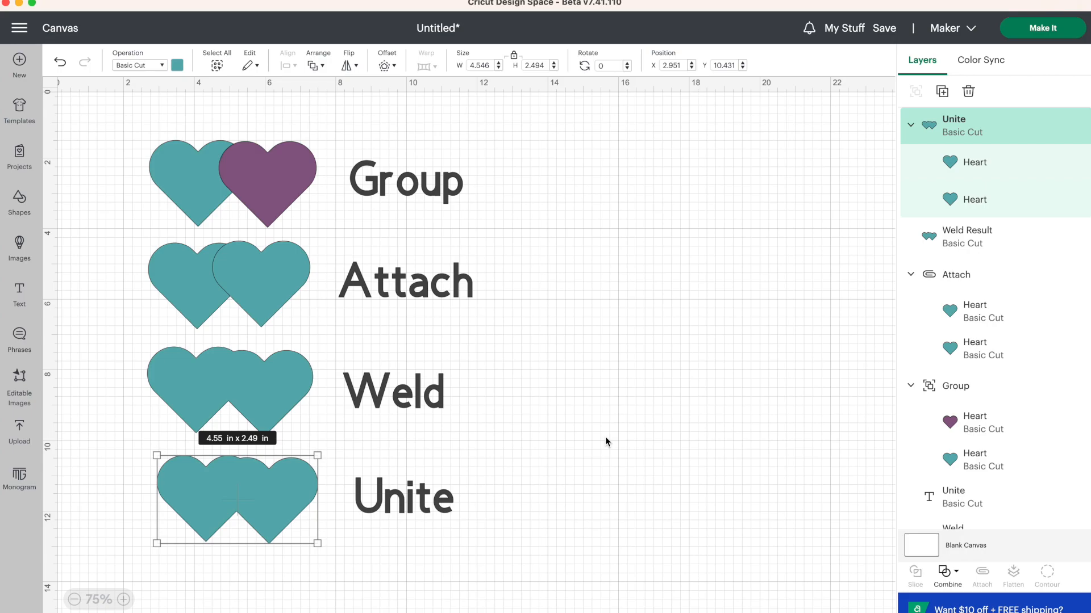
click(946, 575)
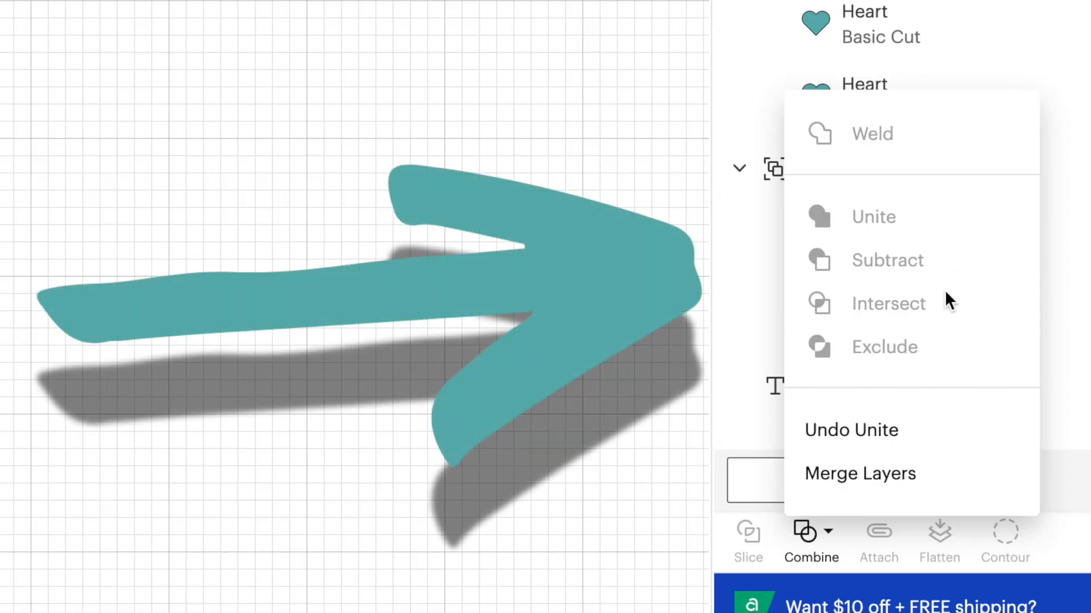
mouse_move(937, 383)
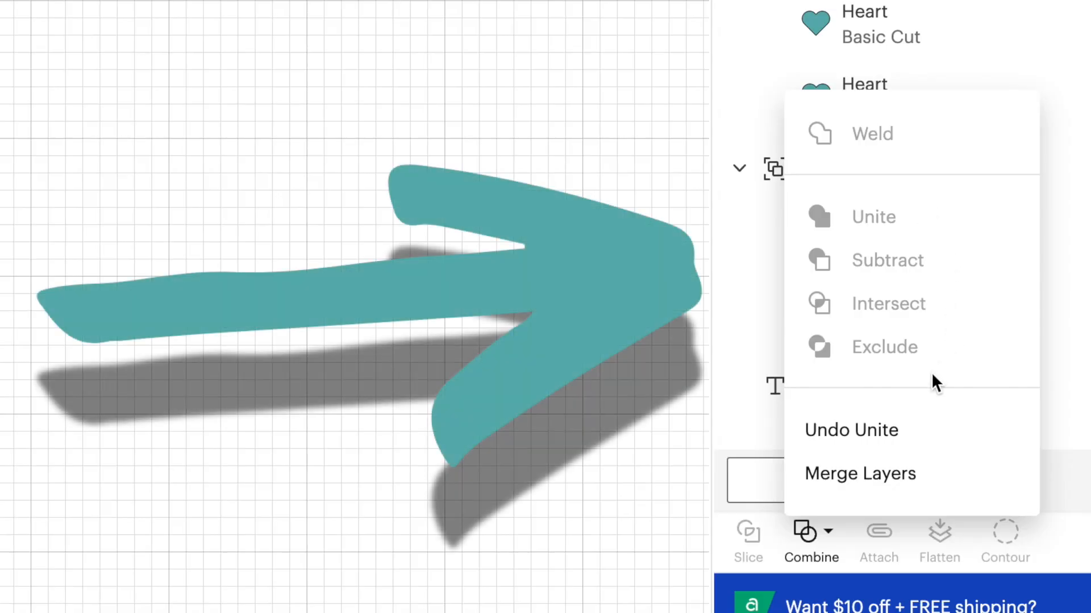